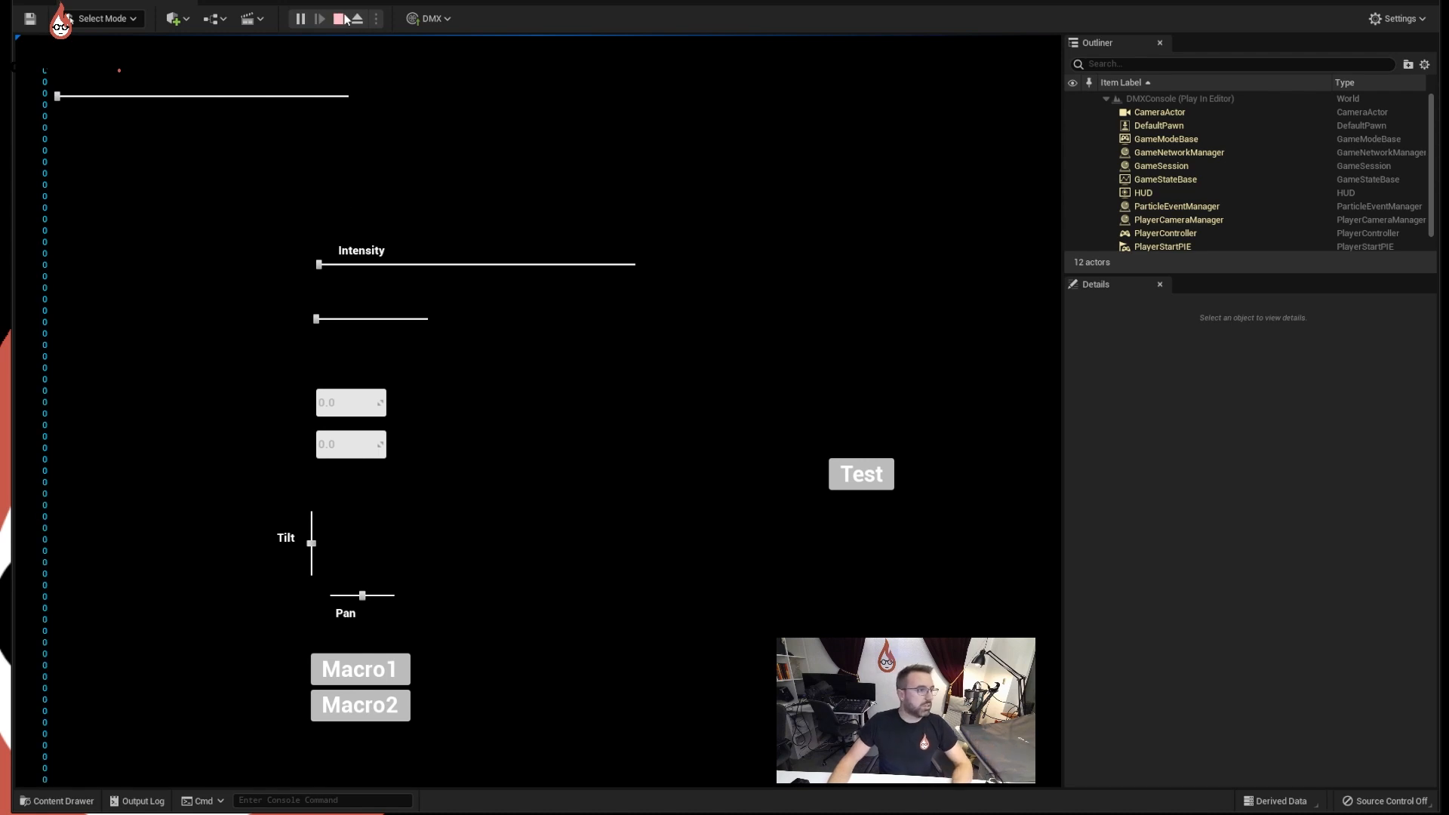
pyautogui.moveTo(340, 18)
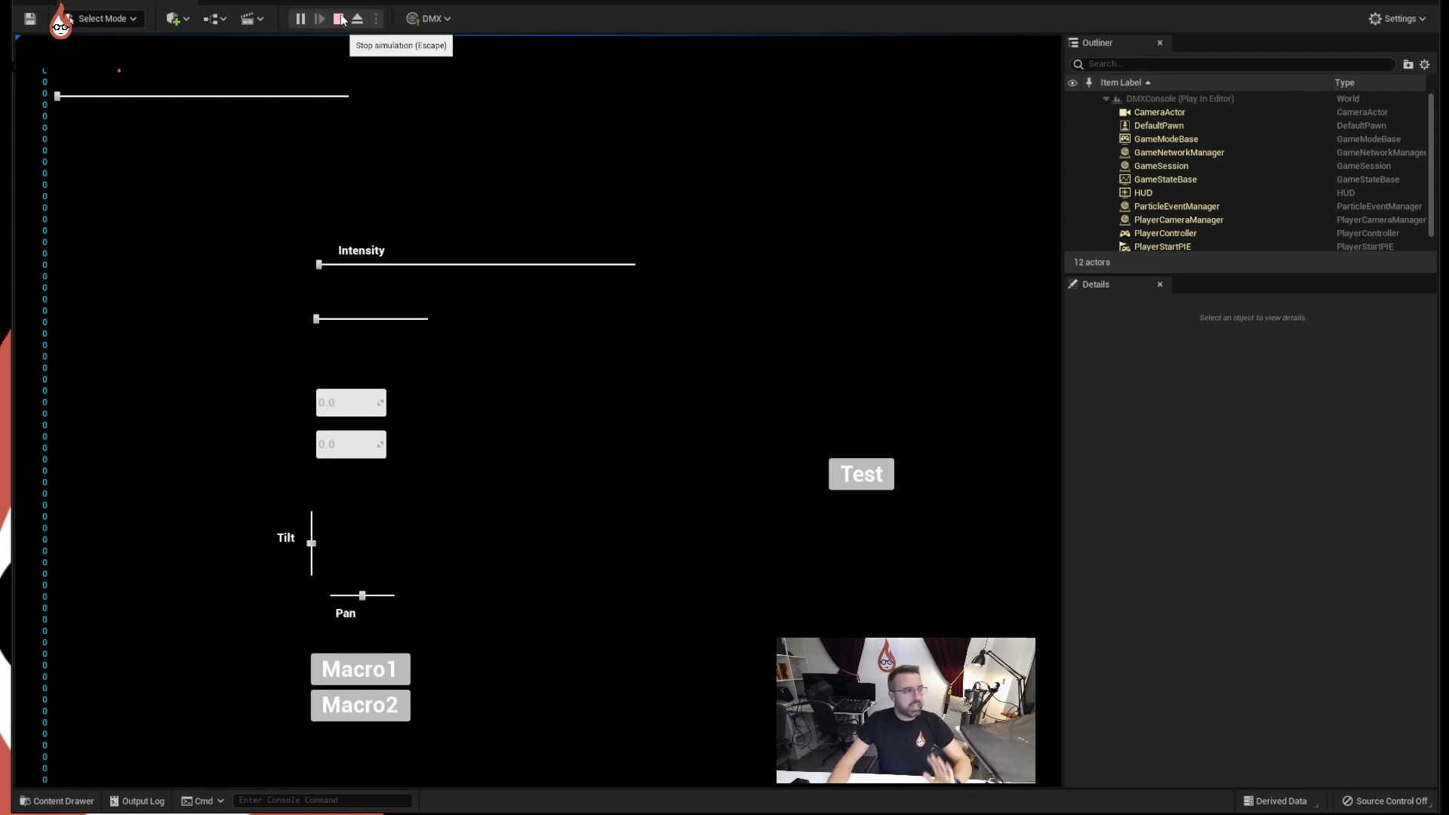
# Step: Stop the running DMX console simulation from the toolbar
pyautogui.click(338, 19)
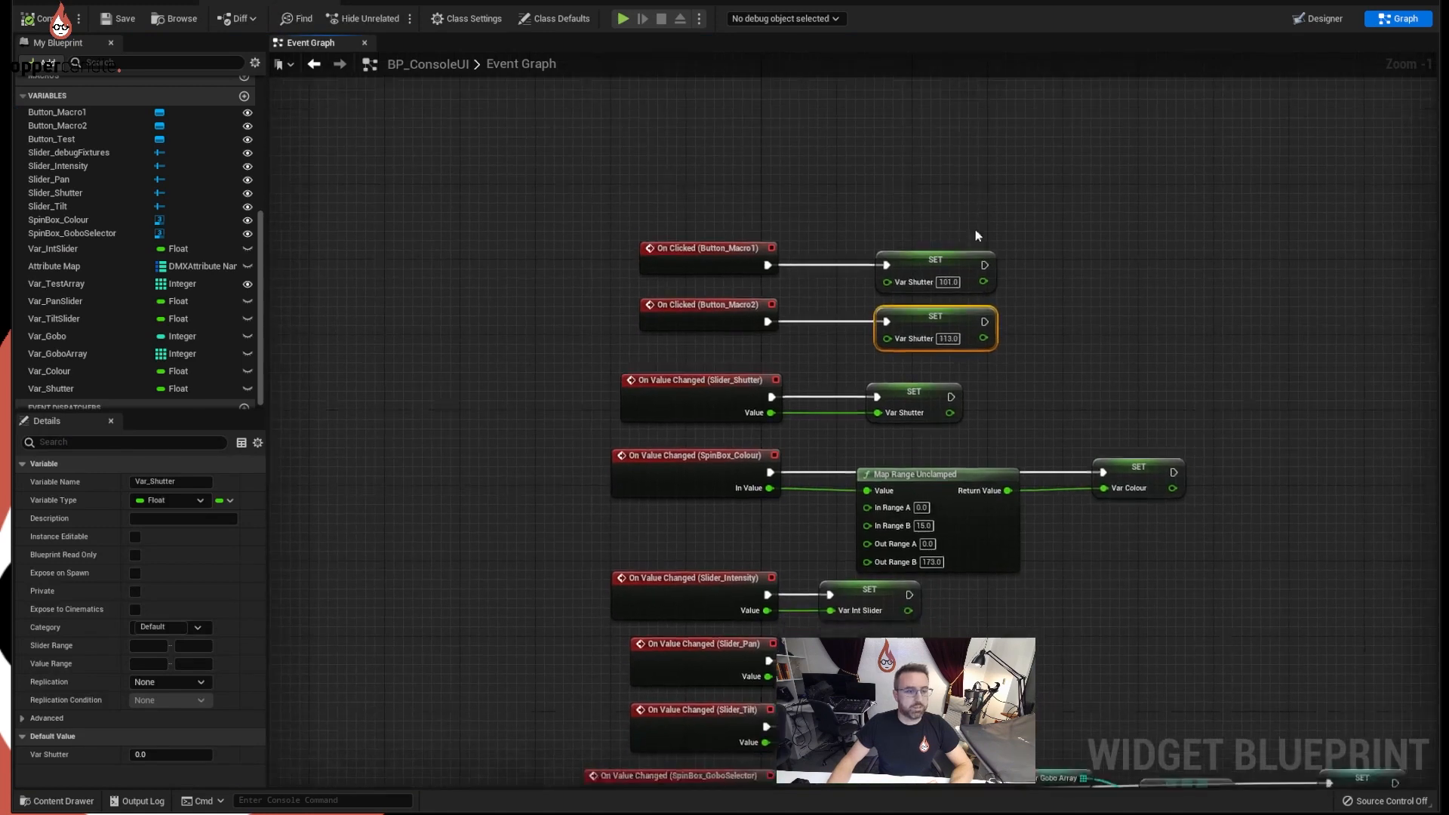
# Step: Zoom out to reveal the On Clicked and On Value Changed event nodes
pyautogui.scroll(-3)
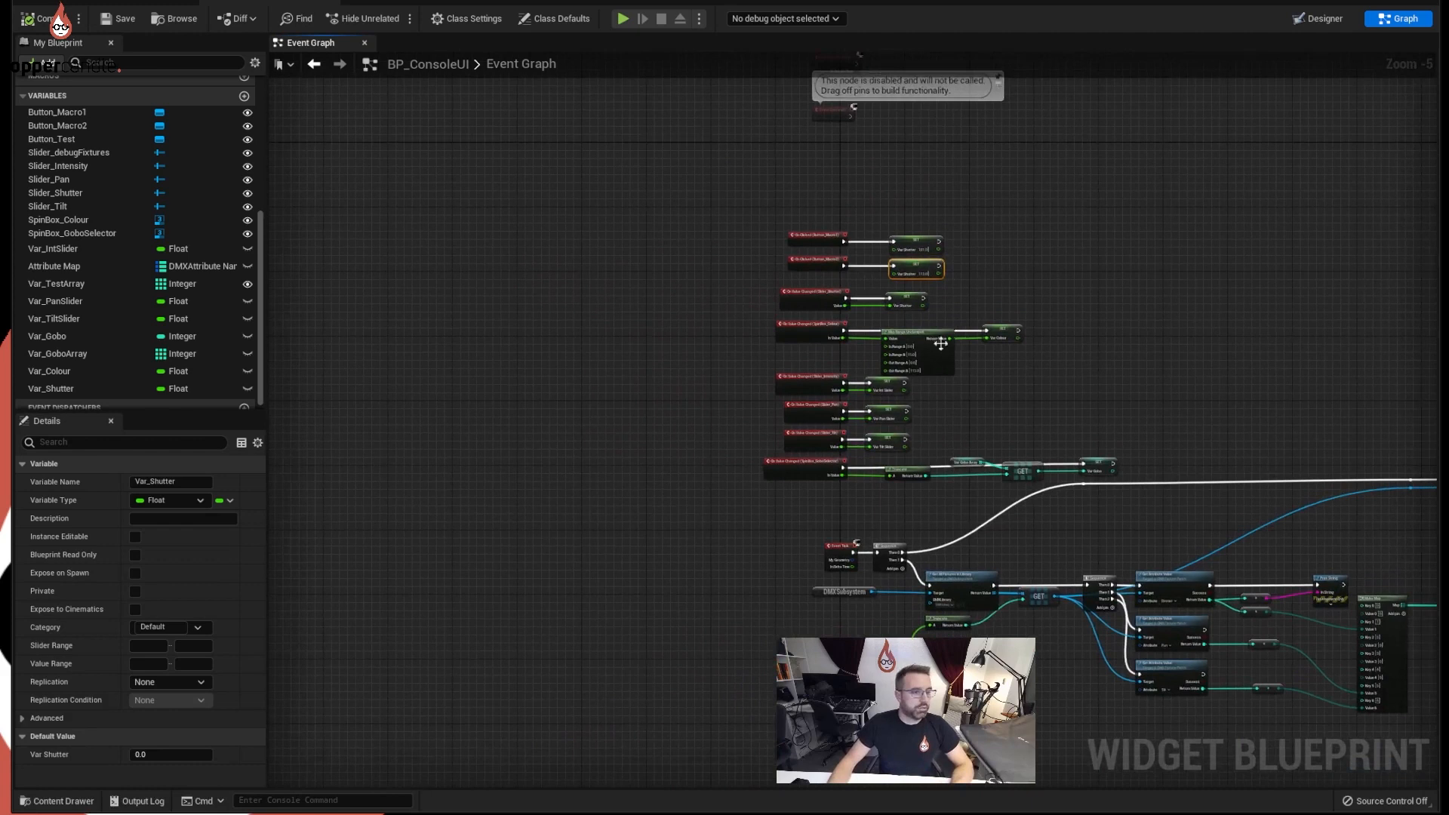
pyautogui.moveTo(724, 321)
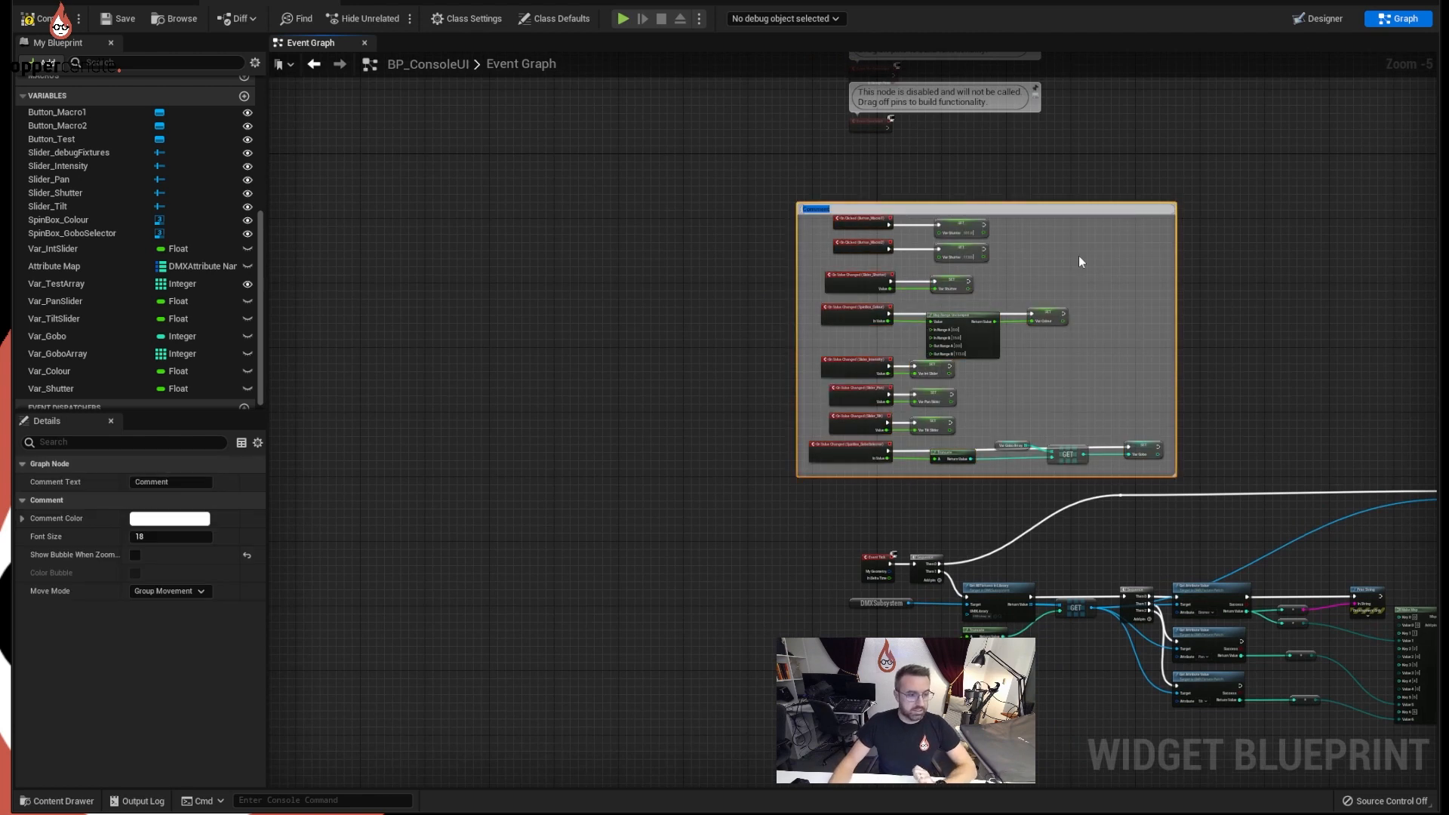
pyautogui.moveTo(1172, 269)
pyautogui.write('UI Parametric Data')
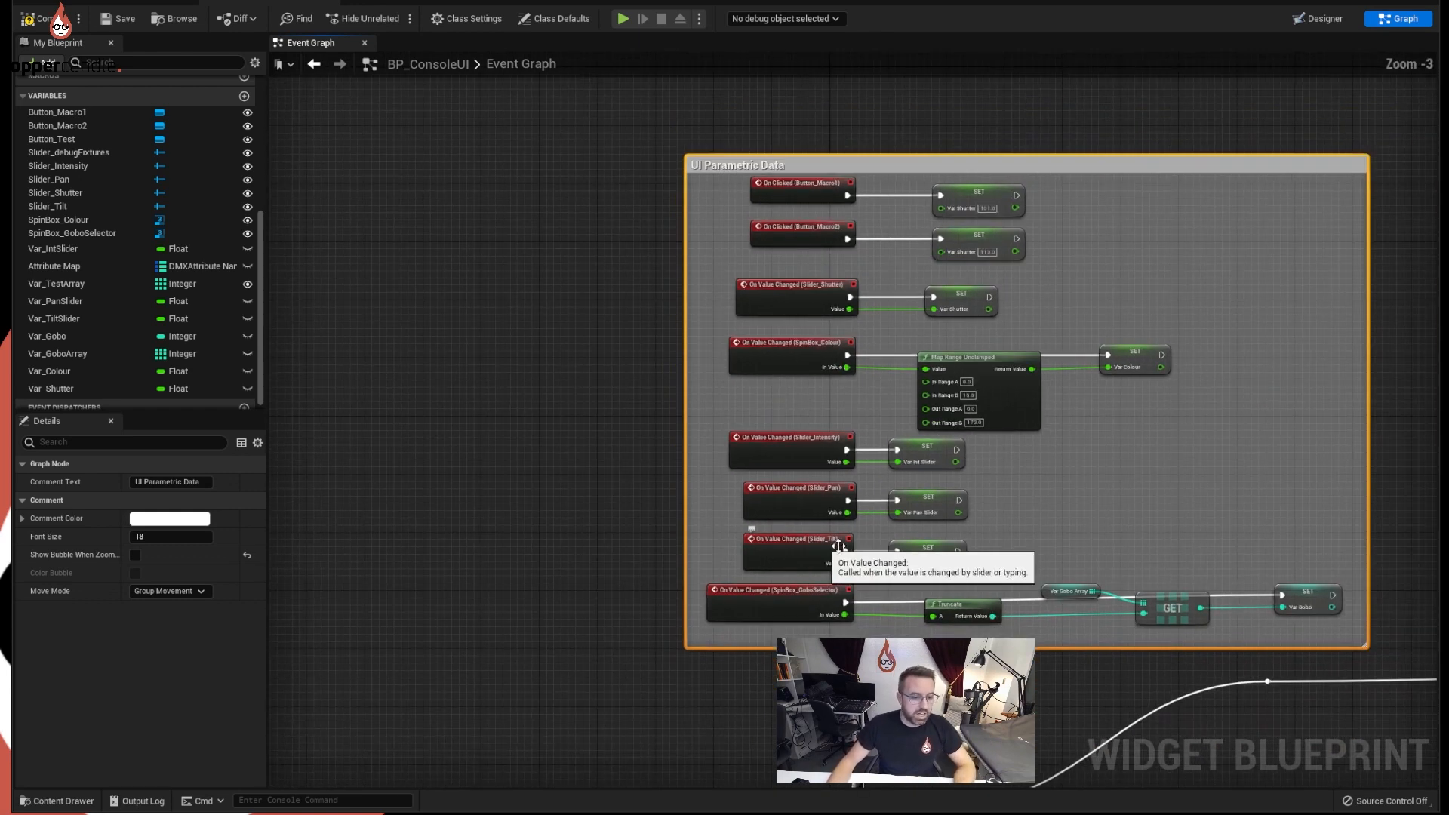
# Step: Title the comment box around the UI event nodes 'UI Parametric Data'
pyautogui.scroll(3)
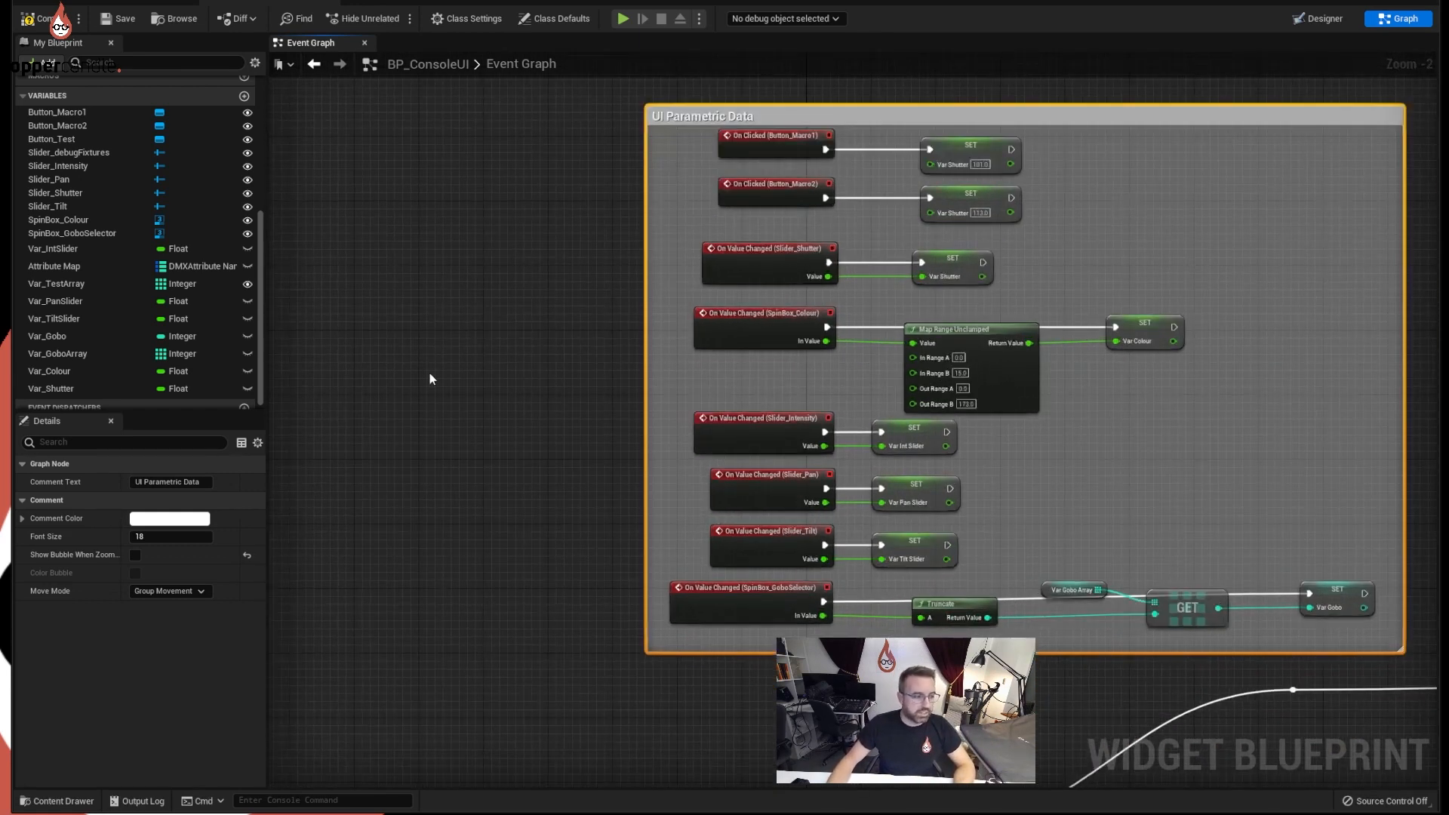
pyautogui.scroll(-3)
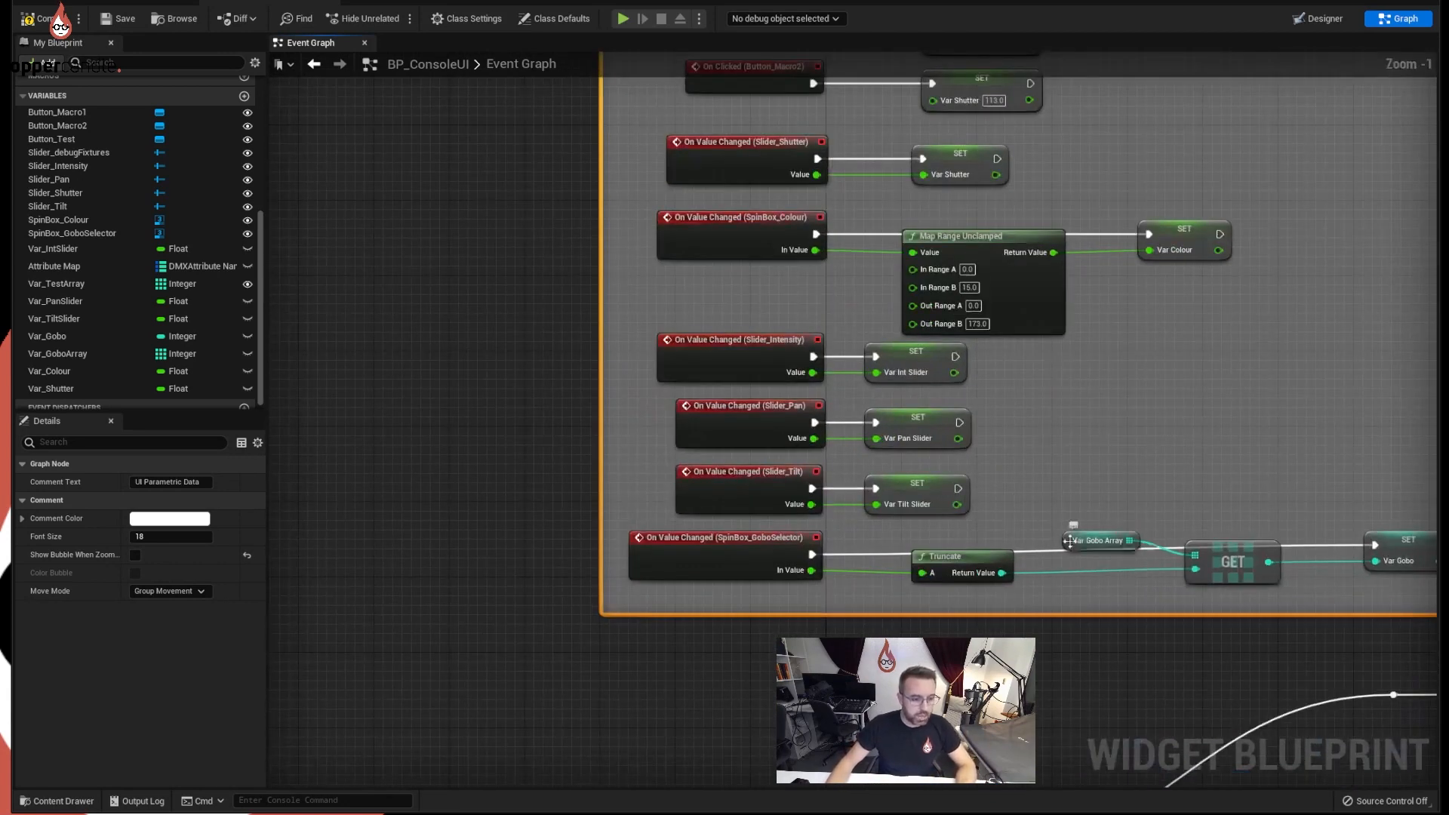
# Step: Align Left the event nodes inside the UI Parametric Data comment box
pyautogui.scroll(-3)
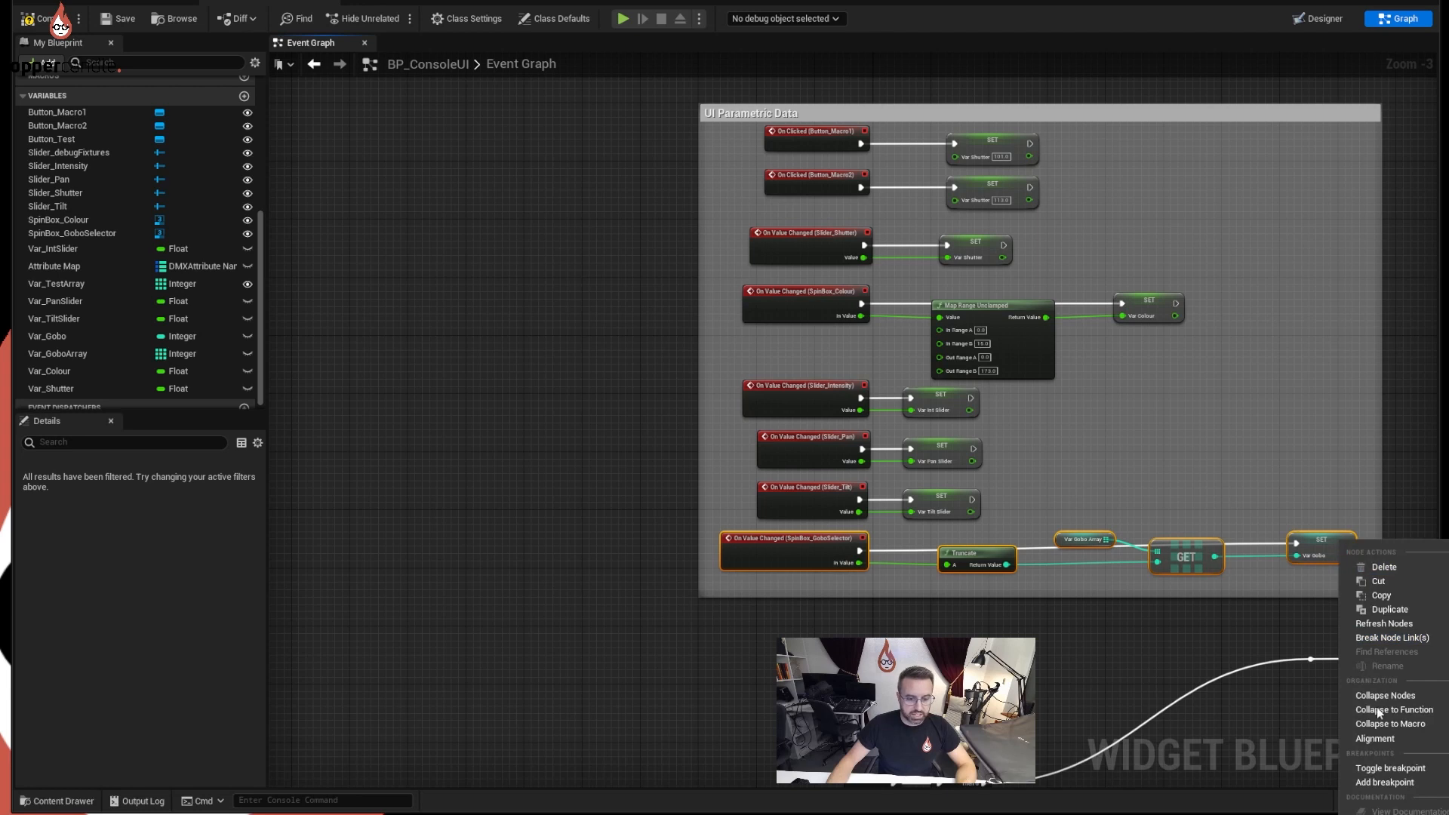
pyautogui.moveTo(1377, 739)
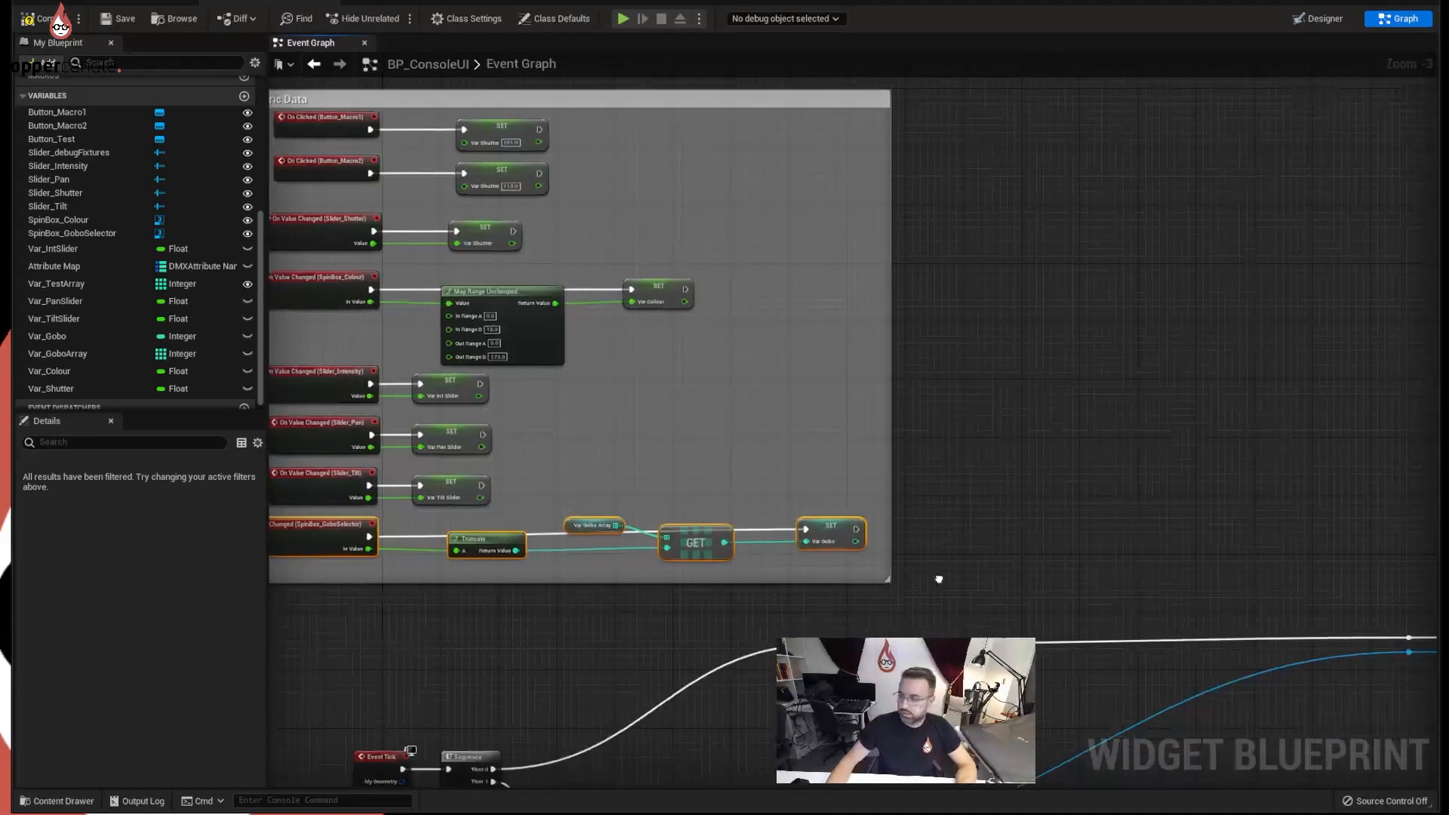
pyautogui.rightClick(769, 428)
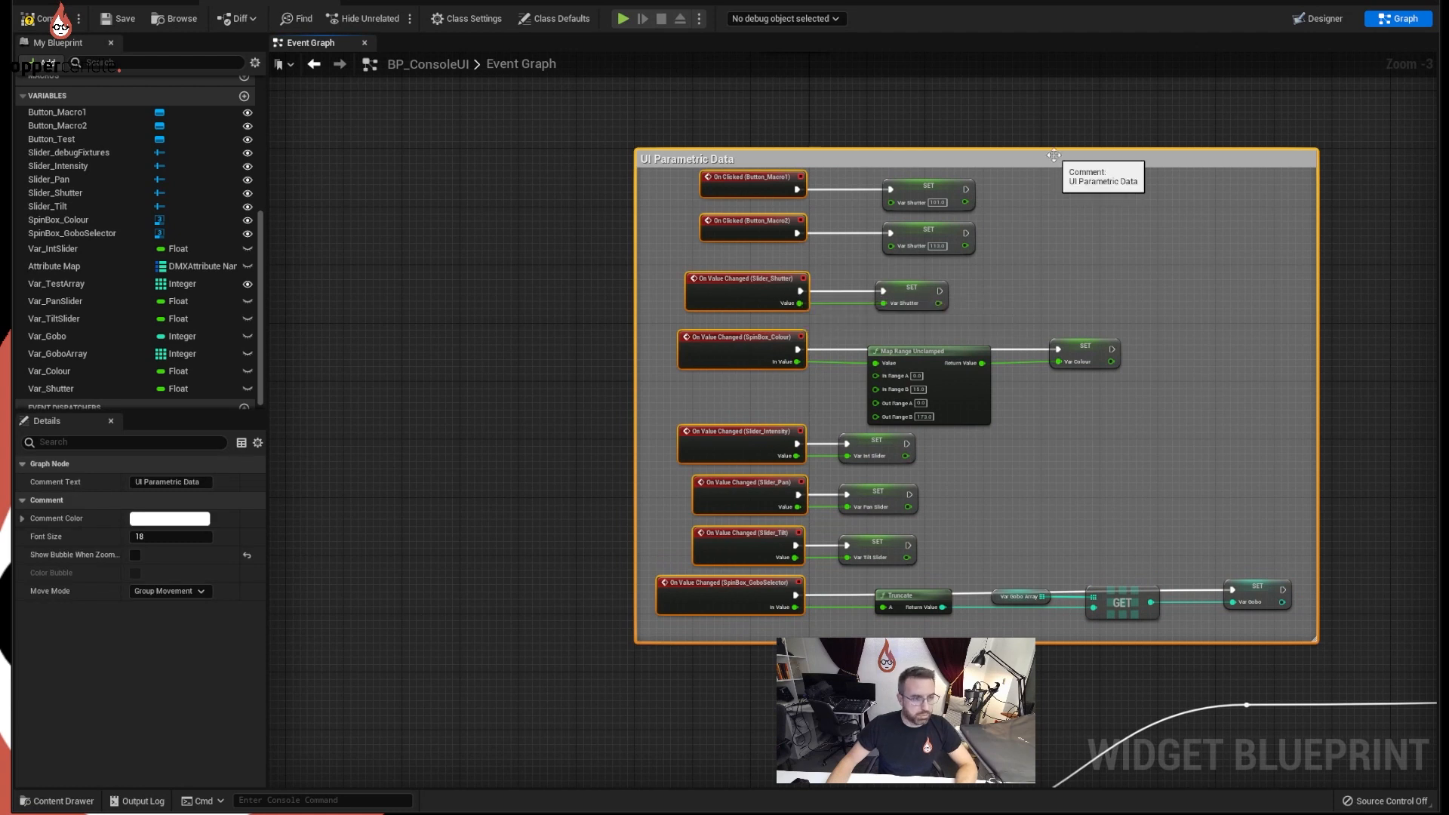
pyautogui.rightClick(756, 193)
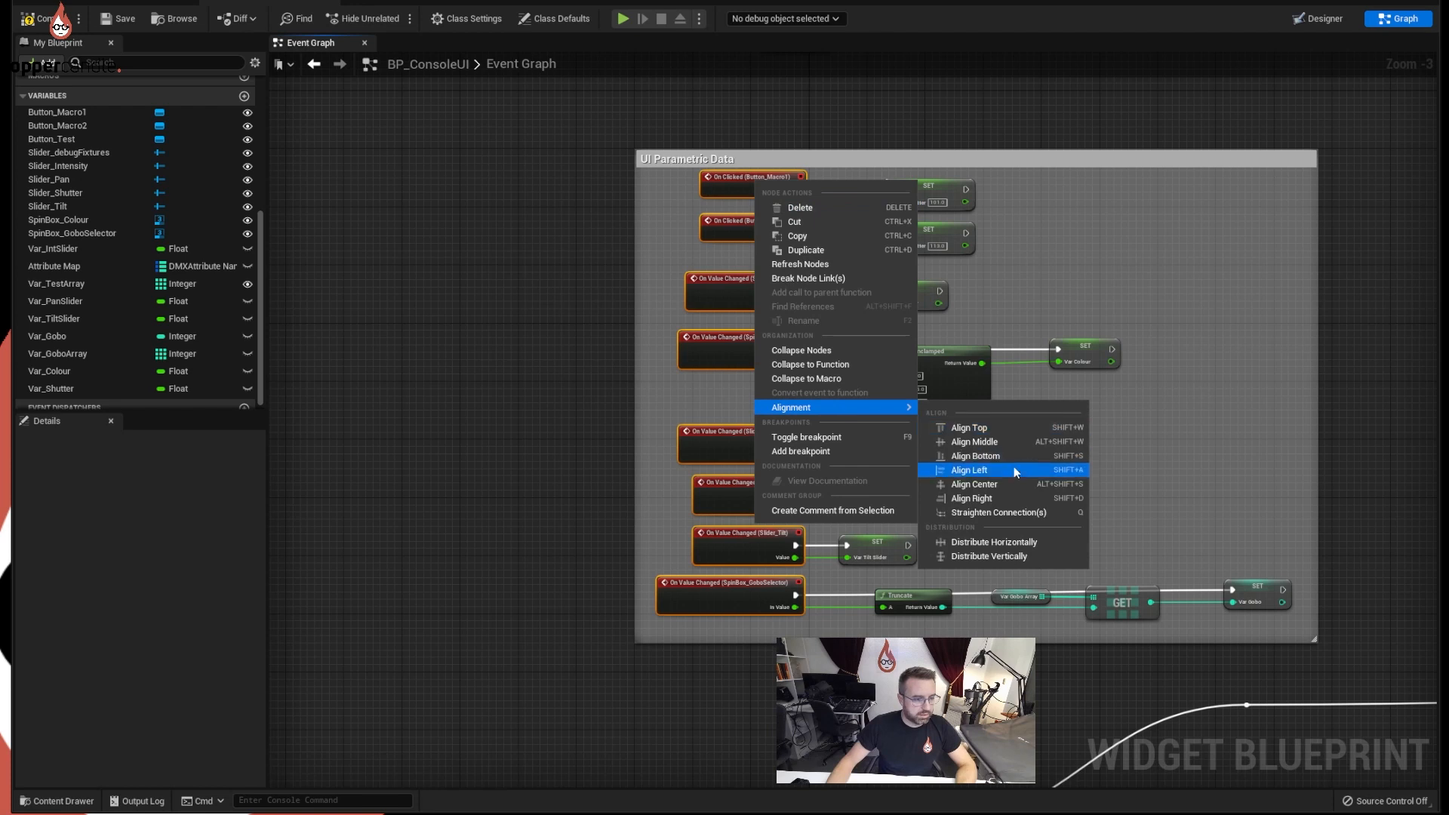
pyautogui.click(969, 469)
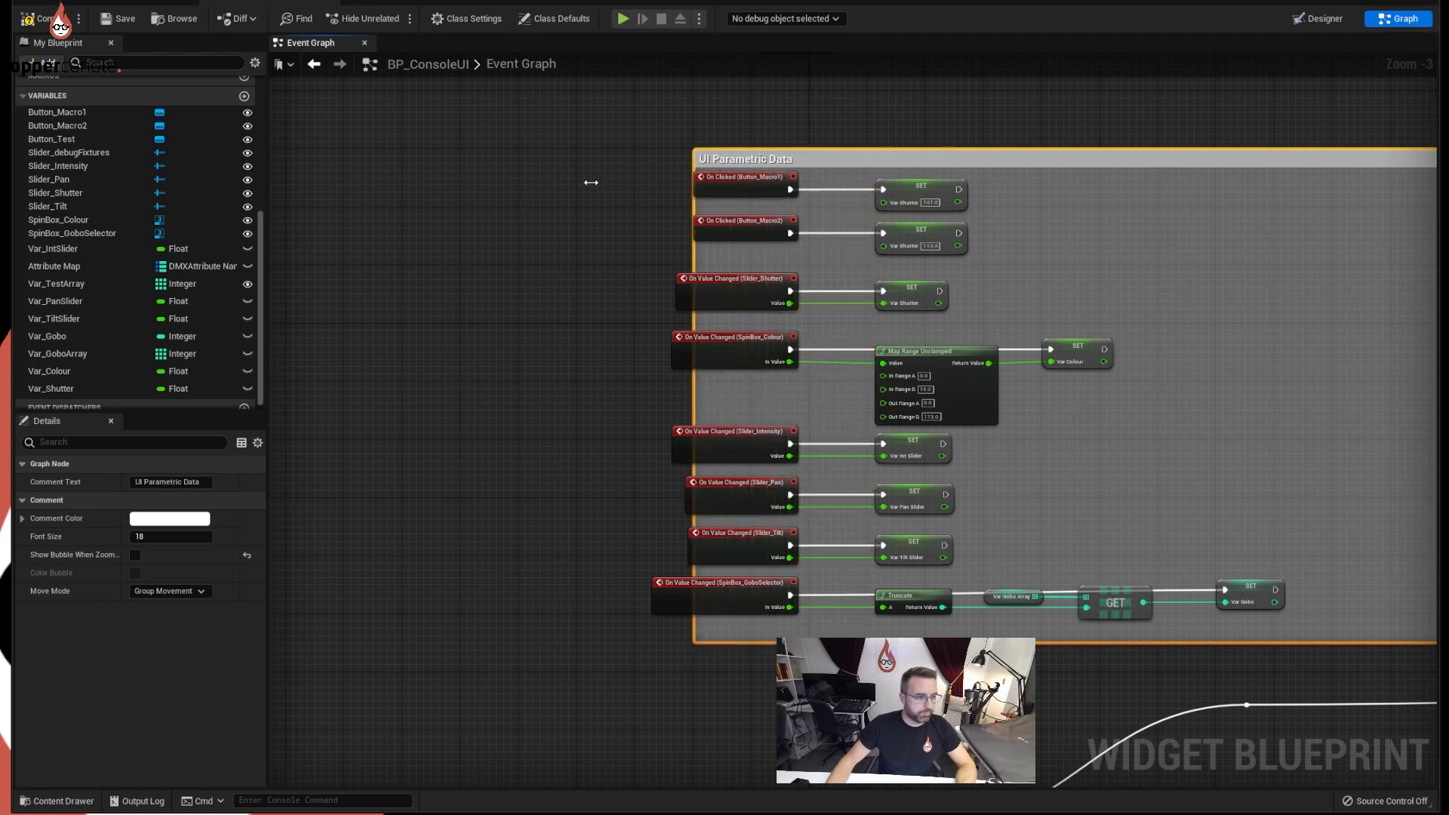
pyautogui.scroll(-3)
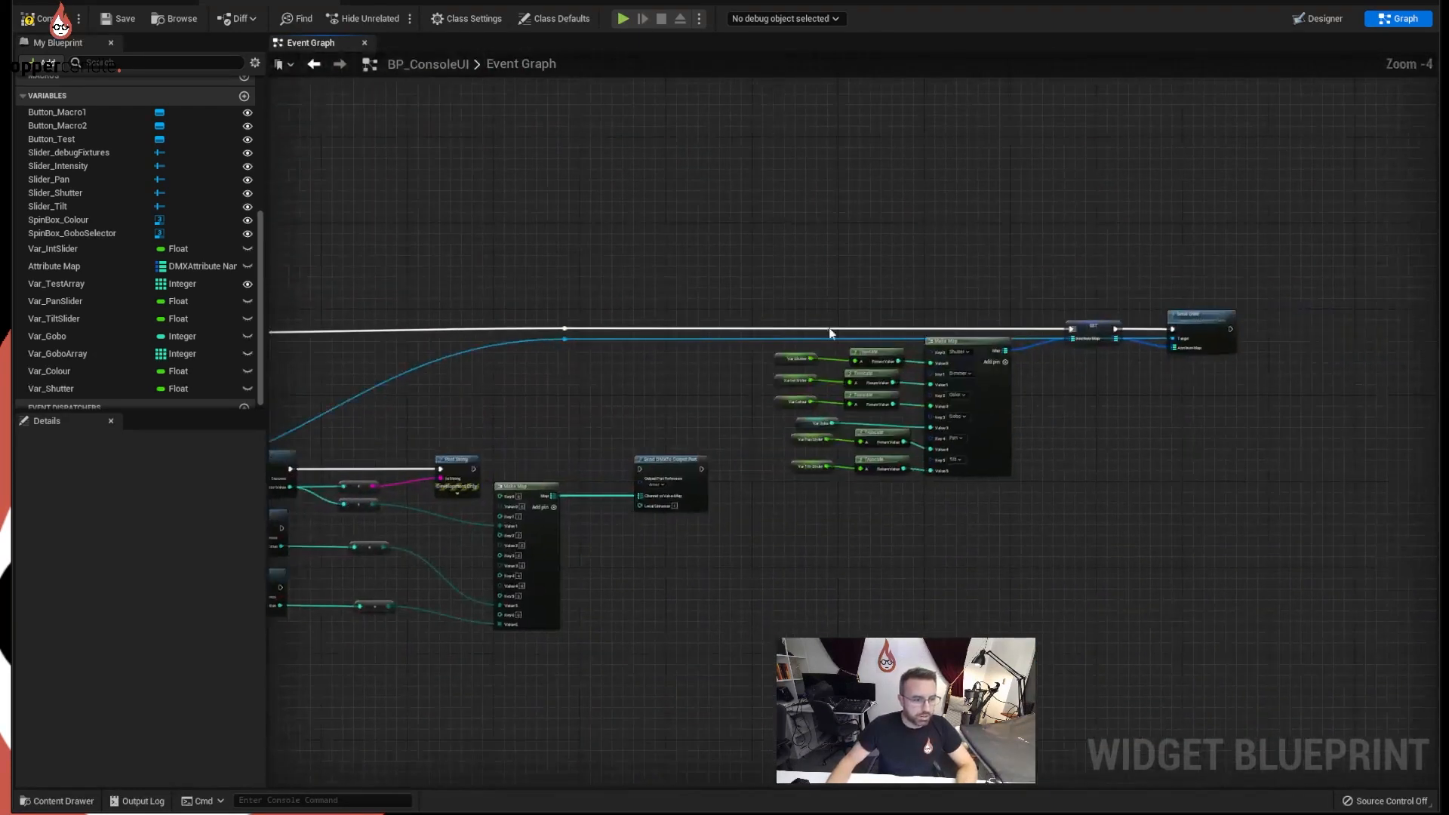
# Step: Route the Var Gobo wire into Make Map's Value 3 through a reroute node
pyautogui.scroll(3)
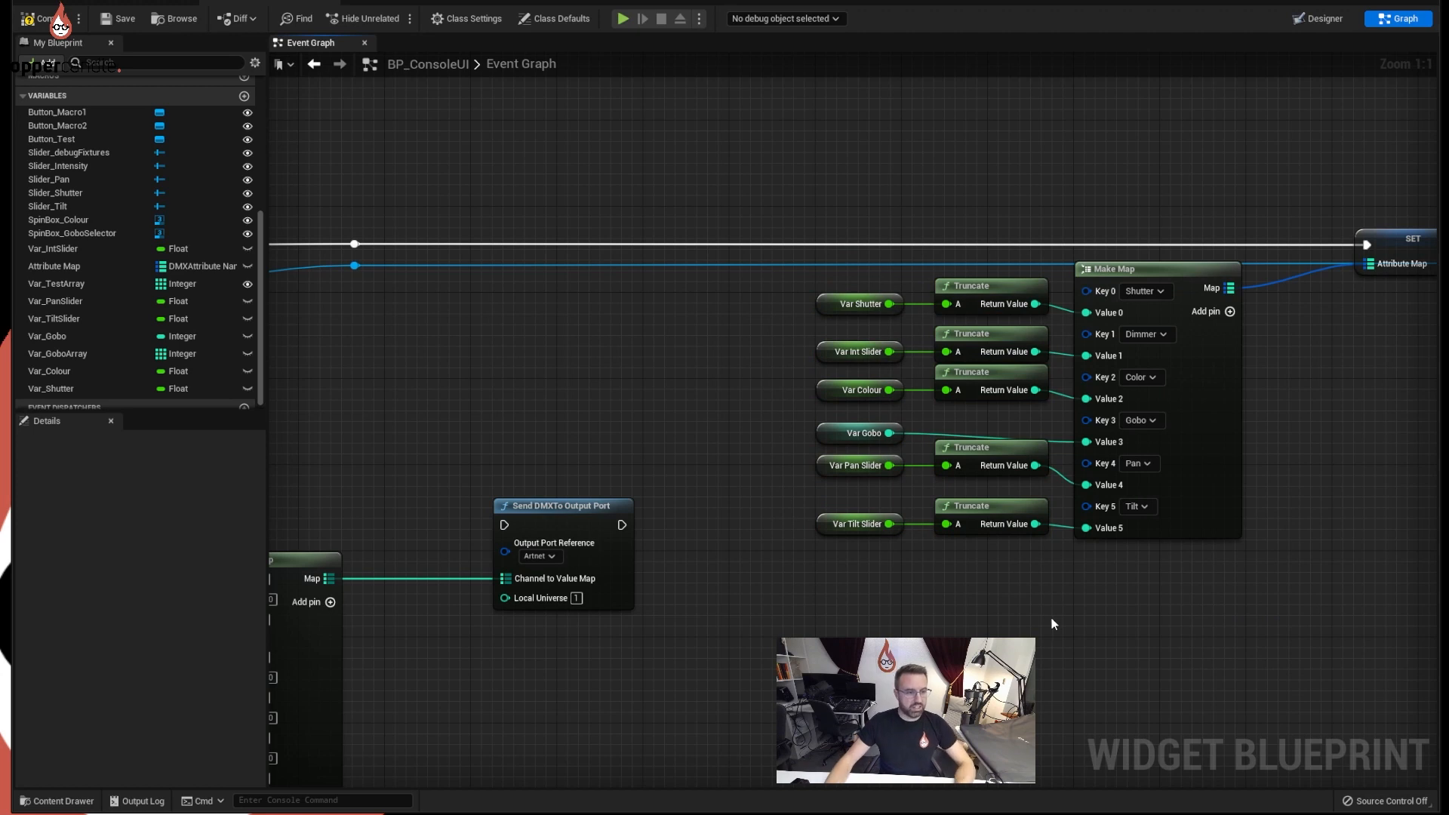
pyautogui.moveTo(1000, 569)
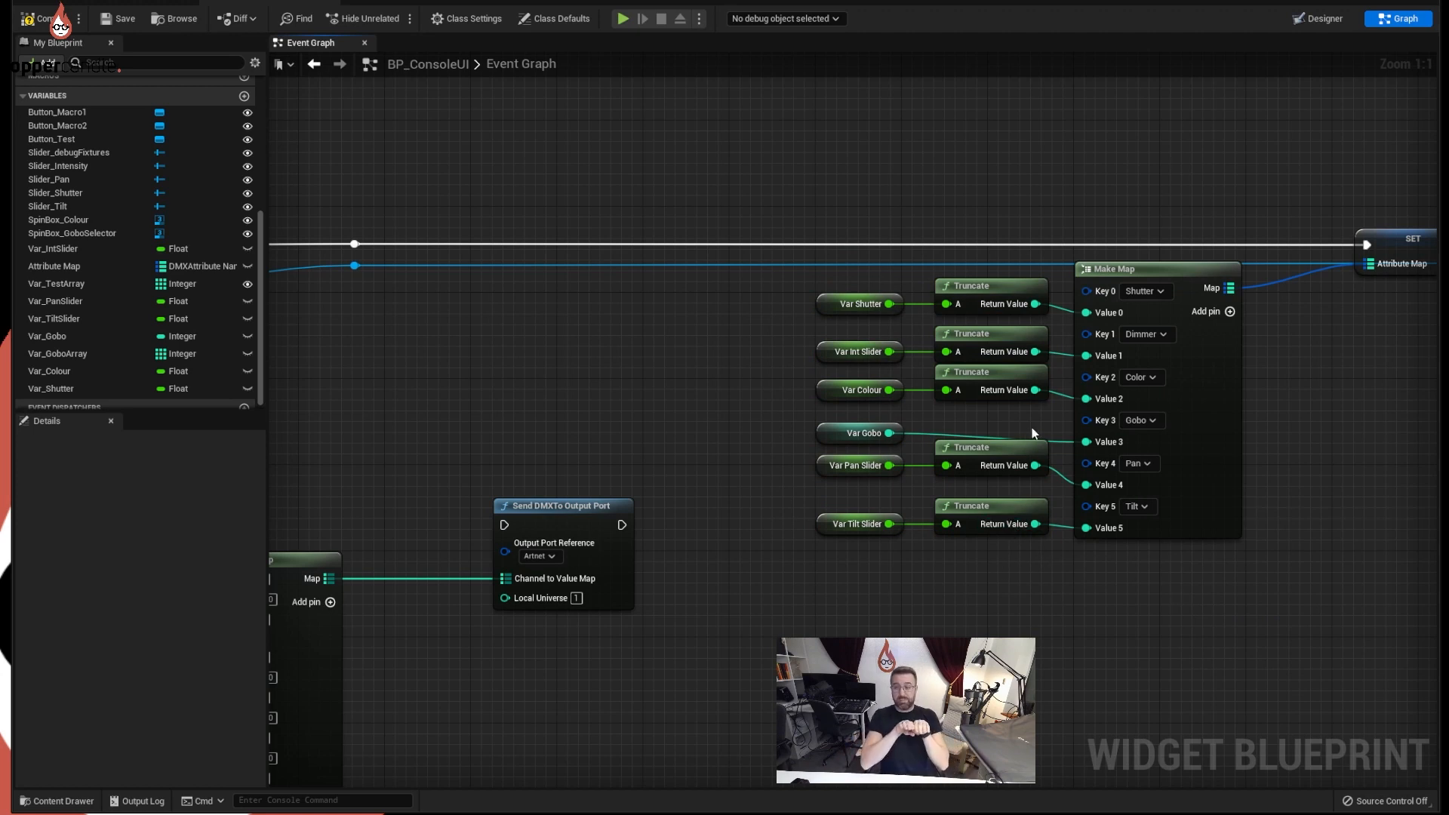
pyautogui.moveTo(1102, 378)
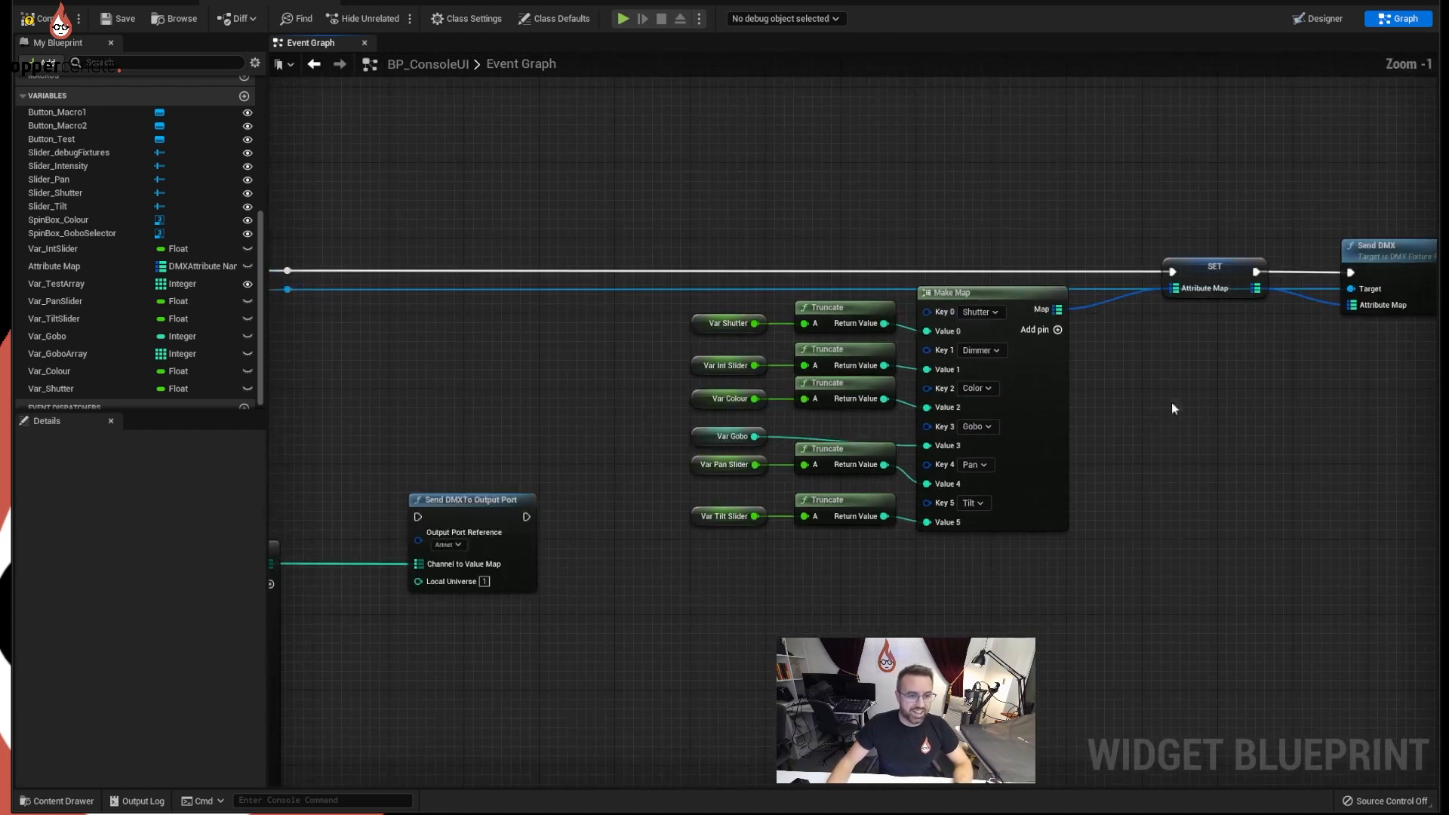
pyautogui.scroll(-3)
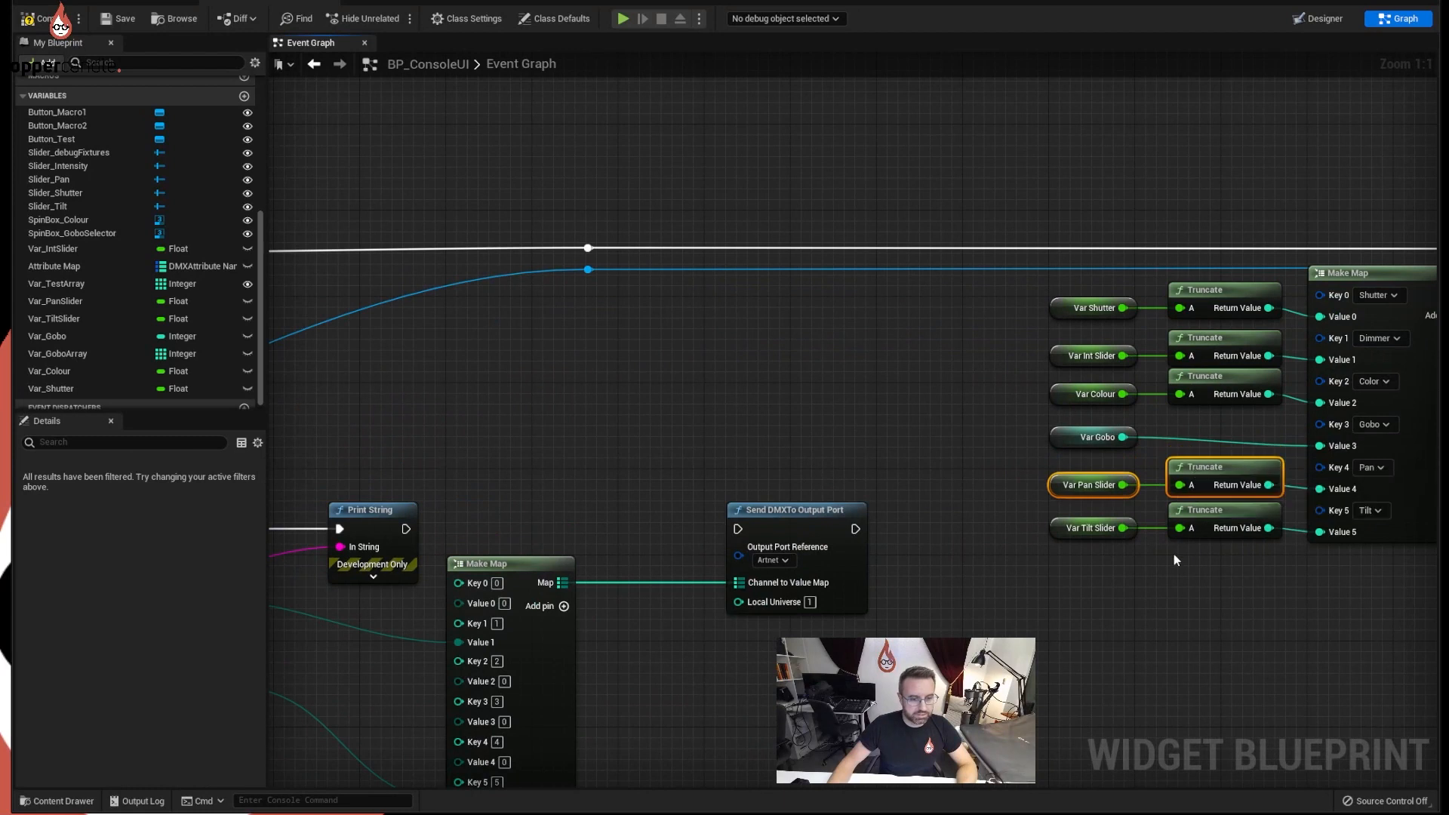
pyautogui.moveTo(1208, 466)
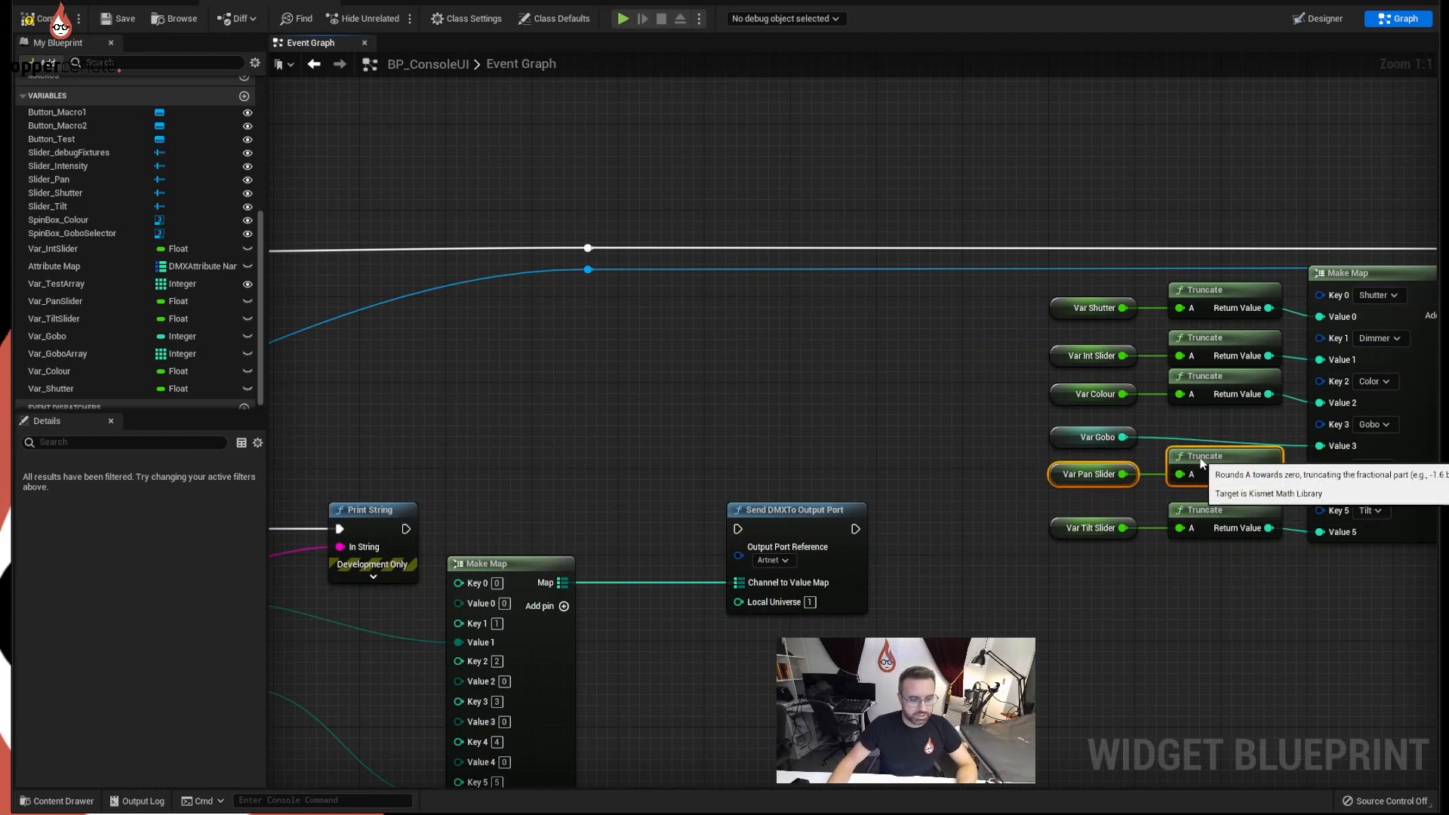
pyautogui.moveTo(1059, 435)
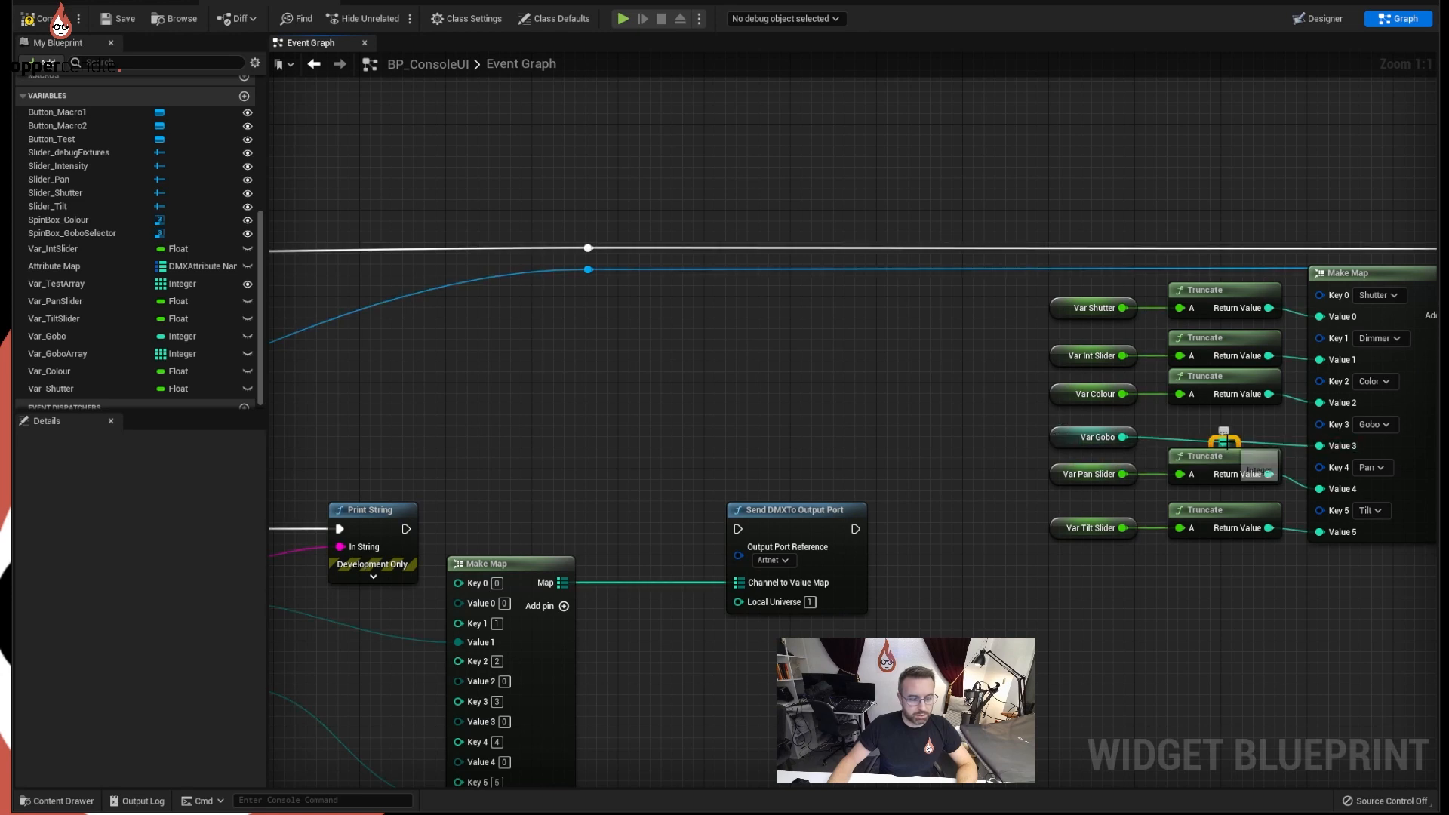
pyautogui.moveTo(1234, 435)
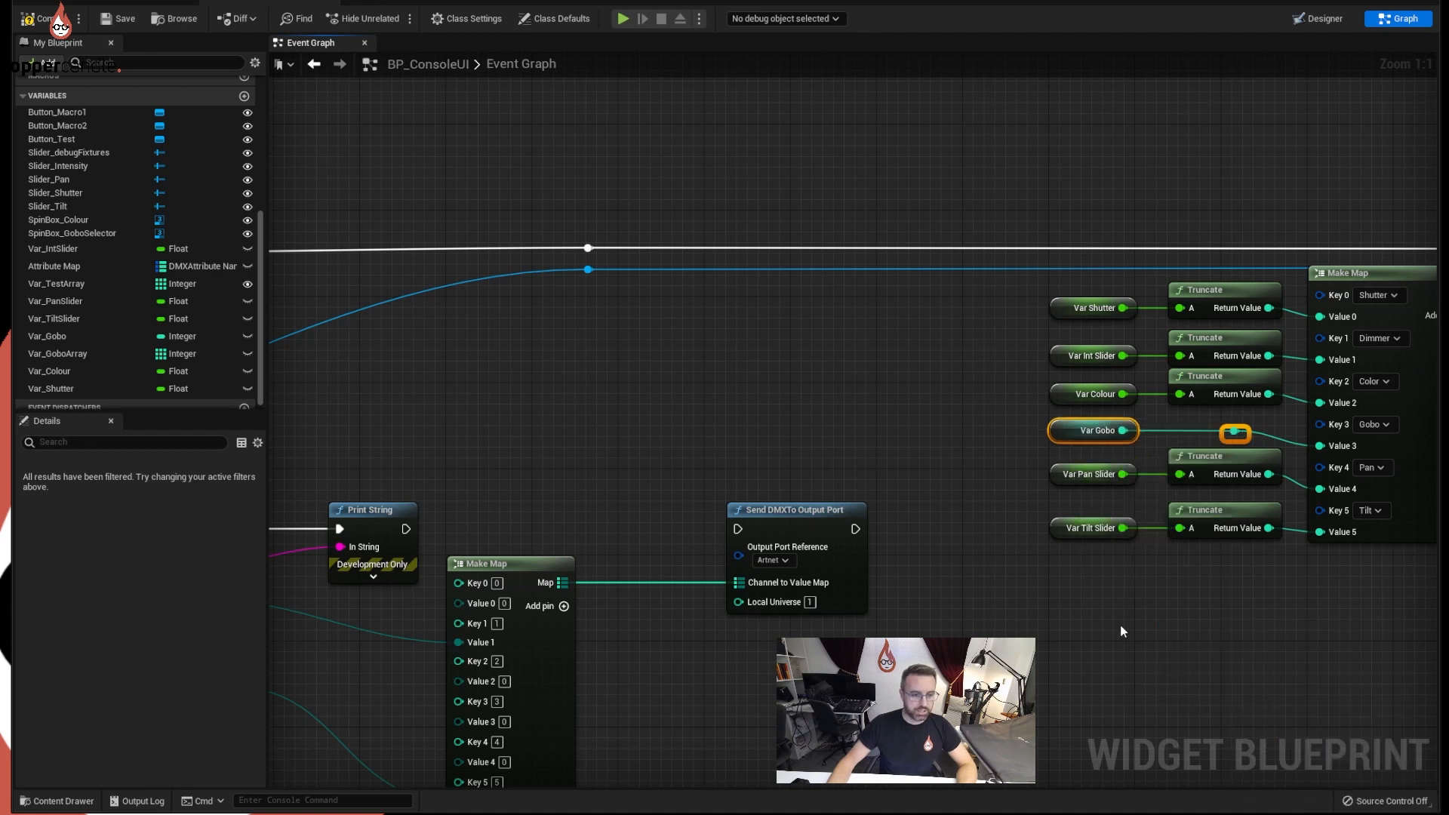
pyautogui.scroll(-3)
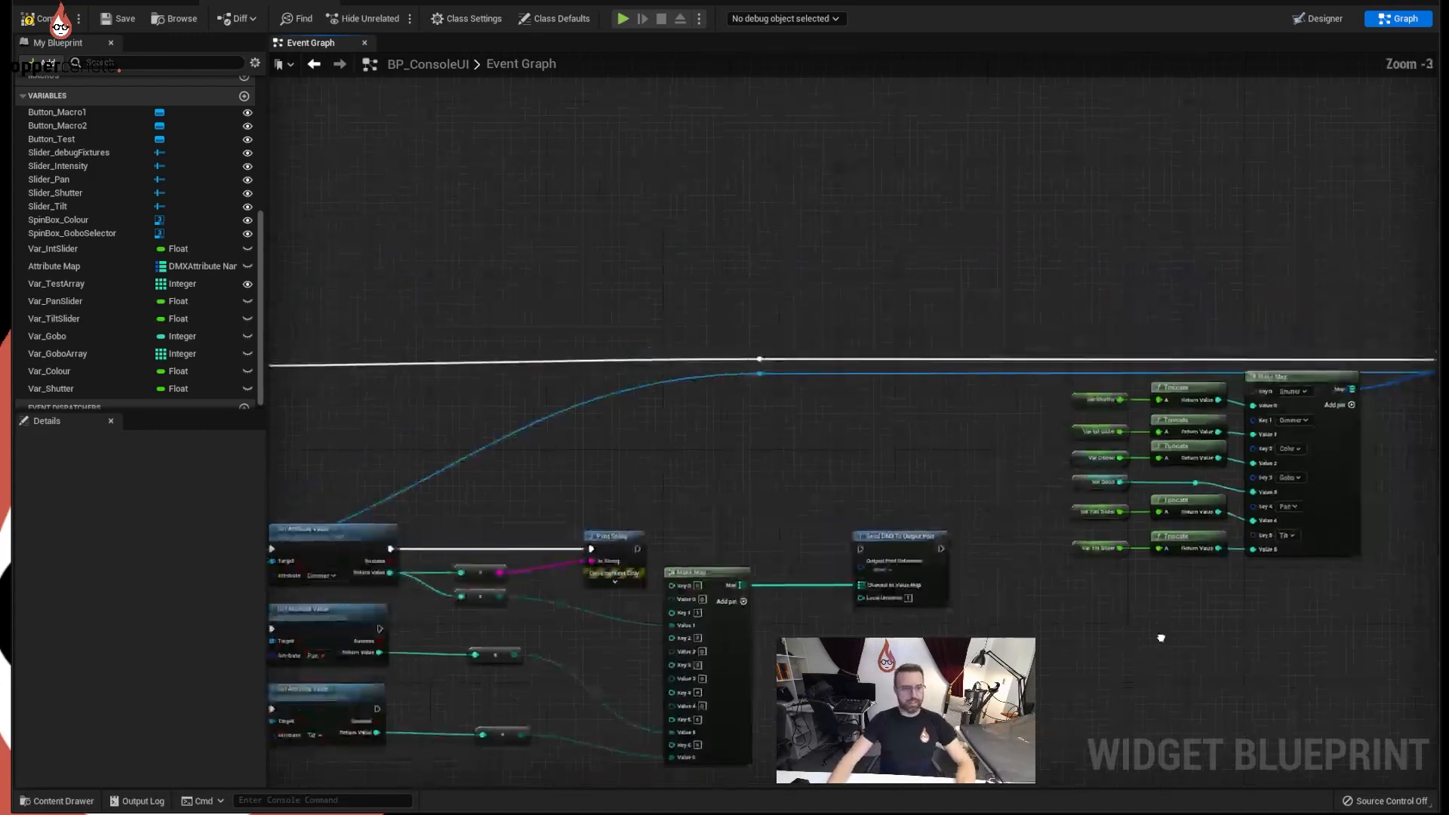
# Step: Name the comment box around the Make Map inputs 'DMX to Fixture'
pyautogui.scroll(-3)
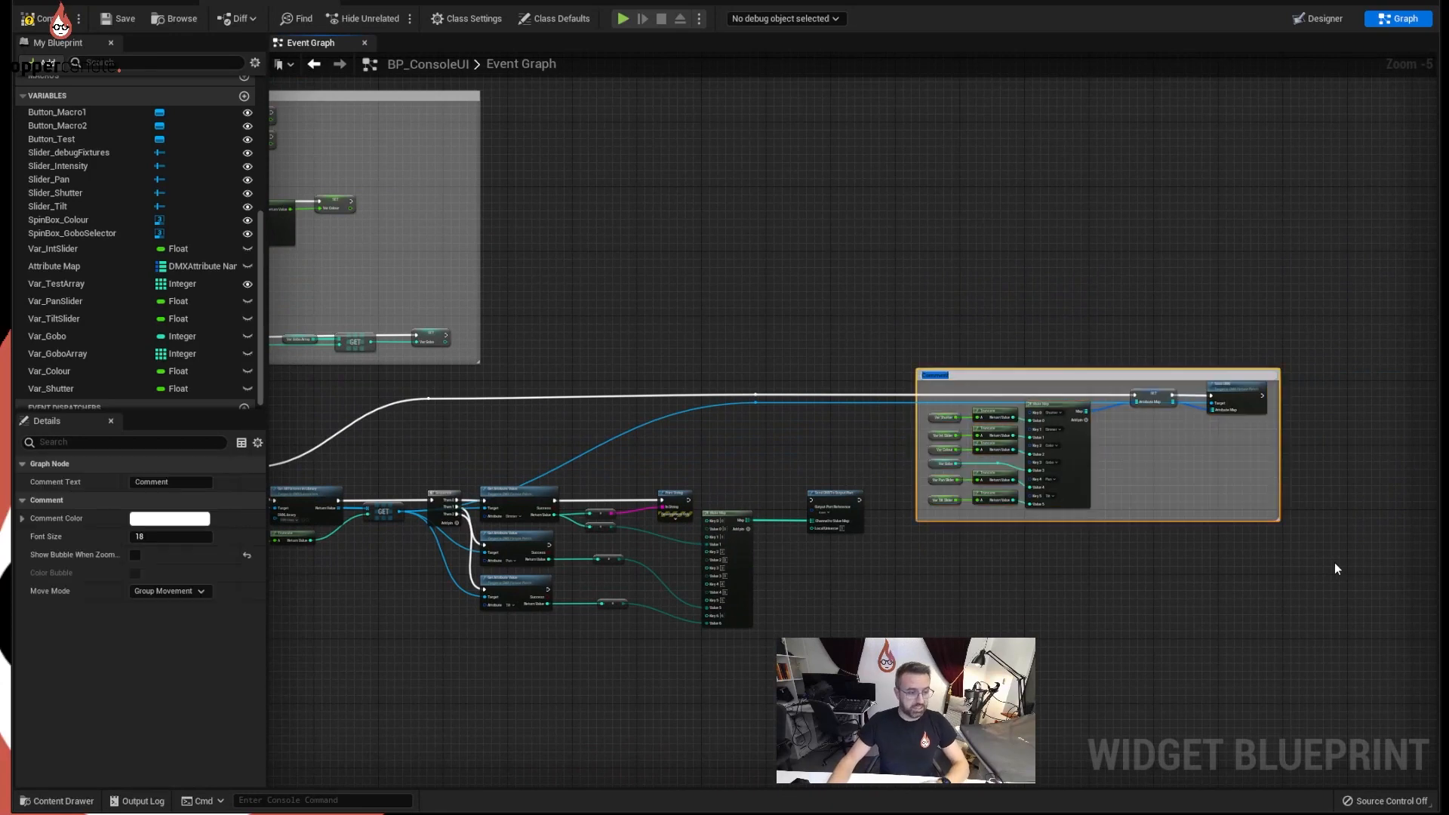
pyautogui.write('DMX to Fixture')
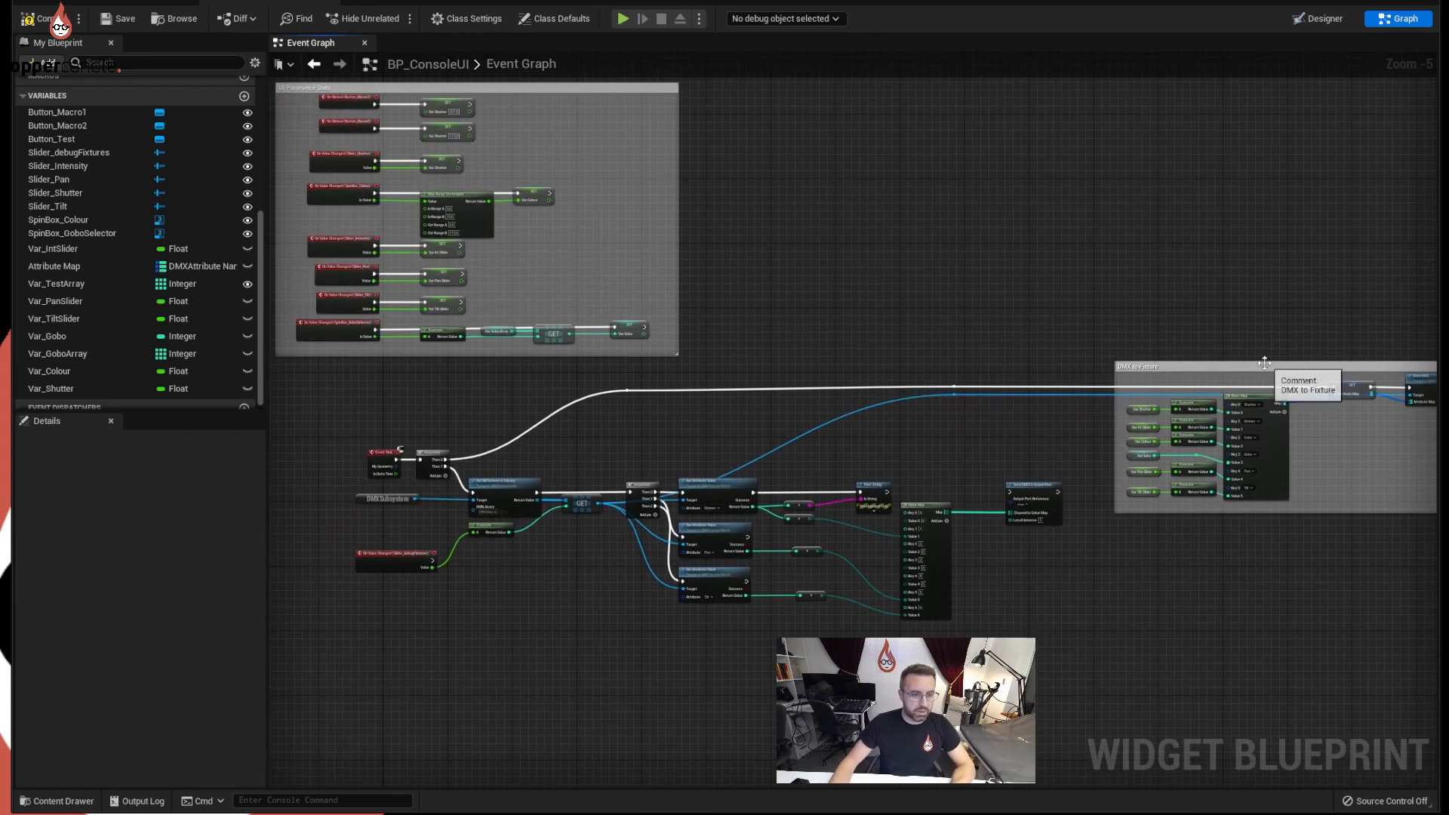
# Step: Recolour the DMX to Fixture comment box pink via the Color Picker
pyautogui.click(169, 518)
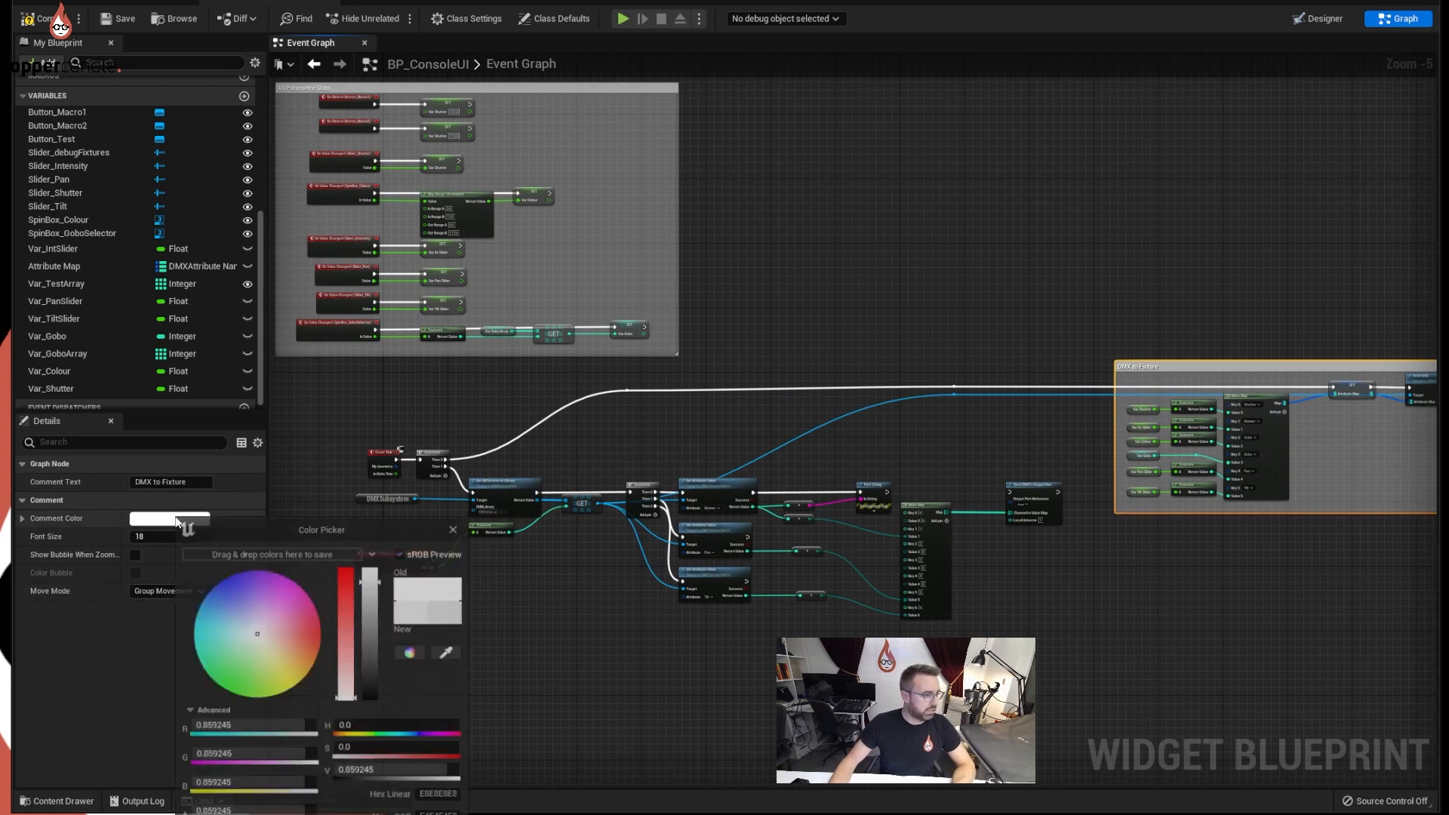
pyautogui.click(294, 615)
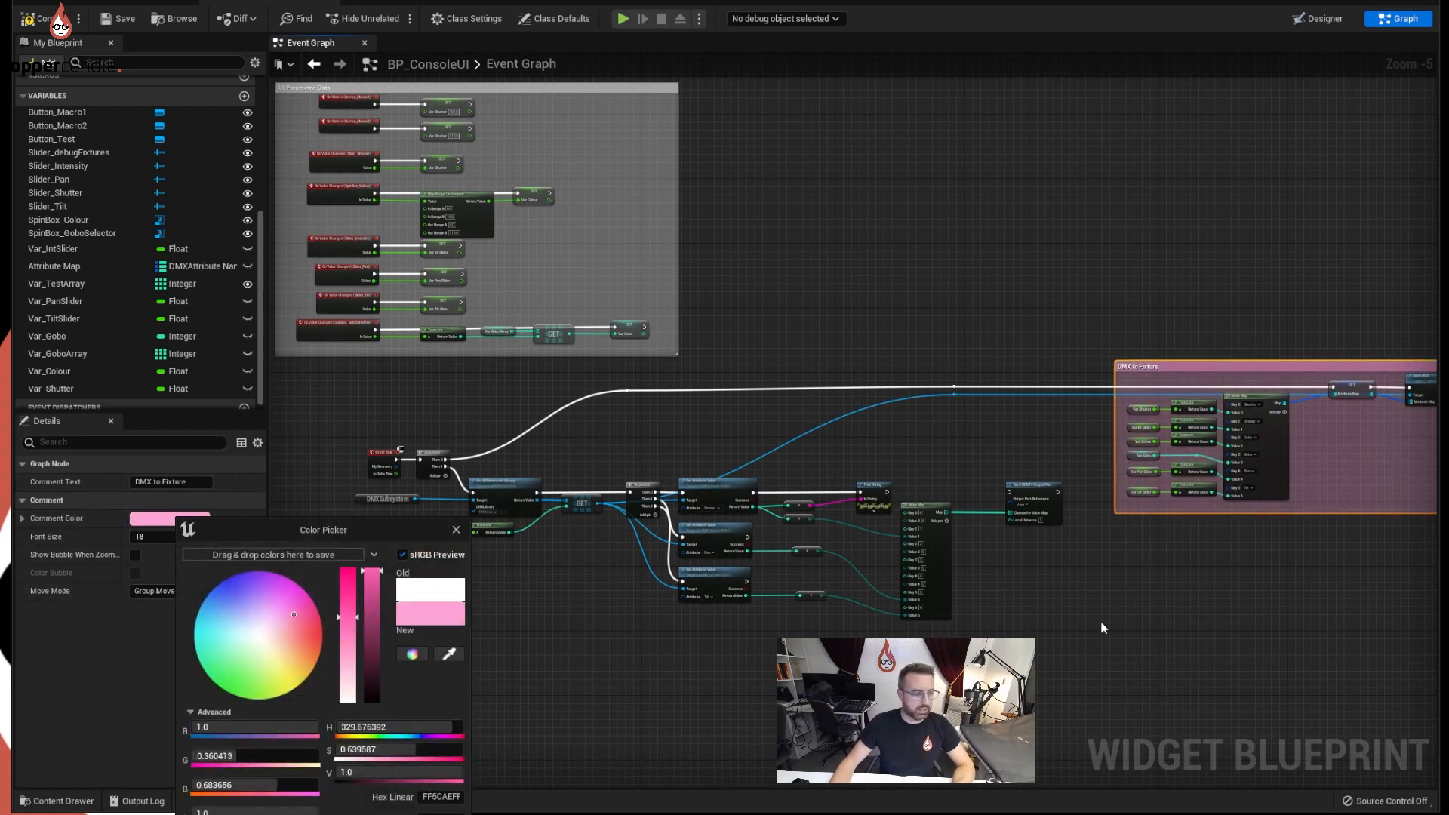
pyautogui.click(455, 530)
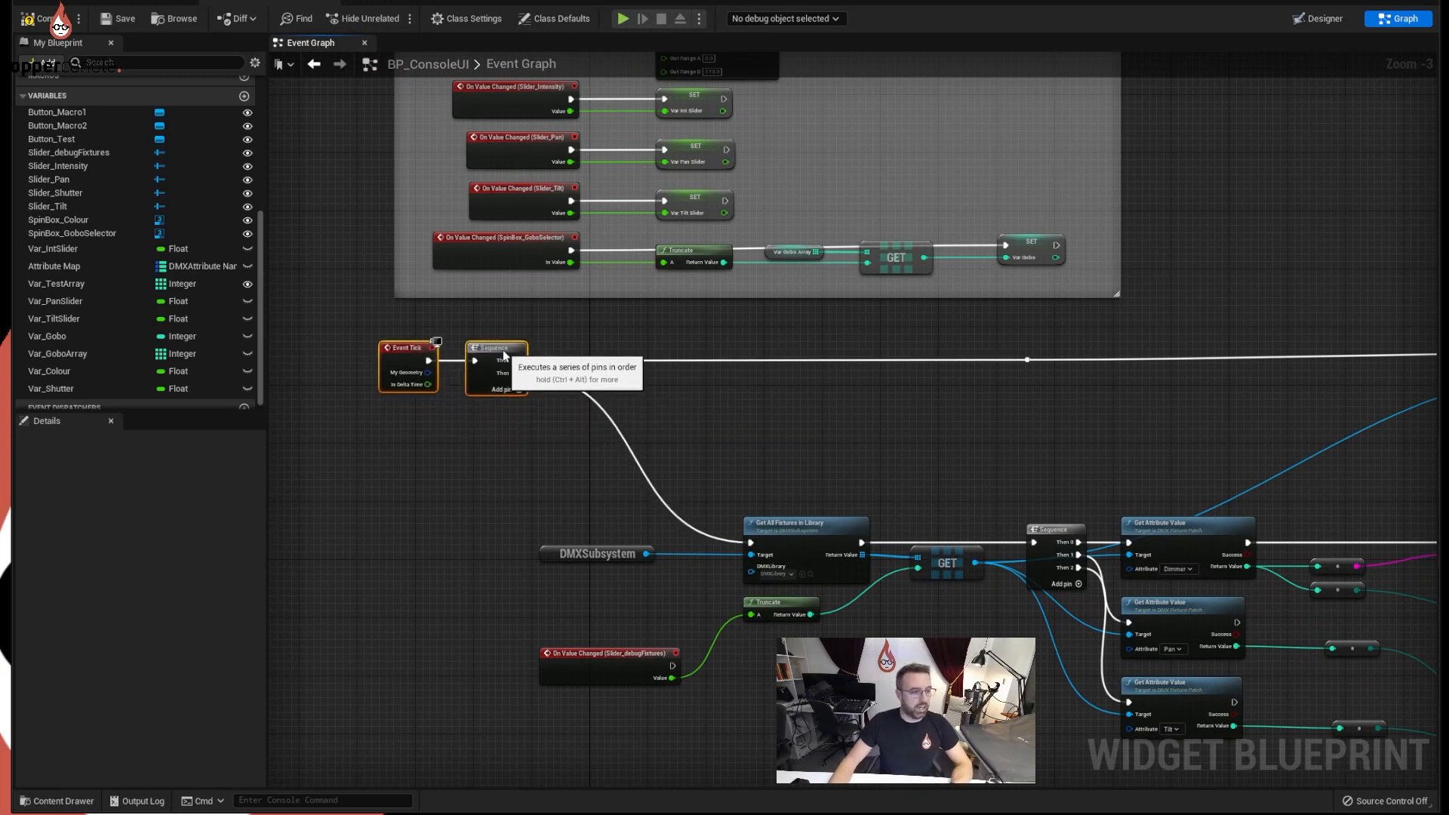
# Step: Create a red 'Debug Fixture Patch' comment around the fixture attribute debug nodes
pyautogui.scroll(-3)
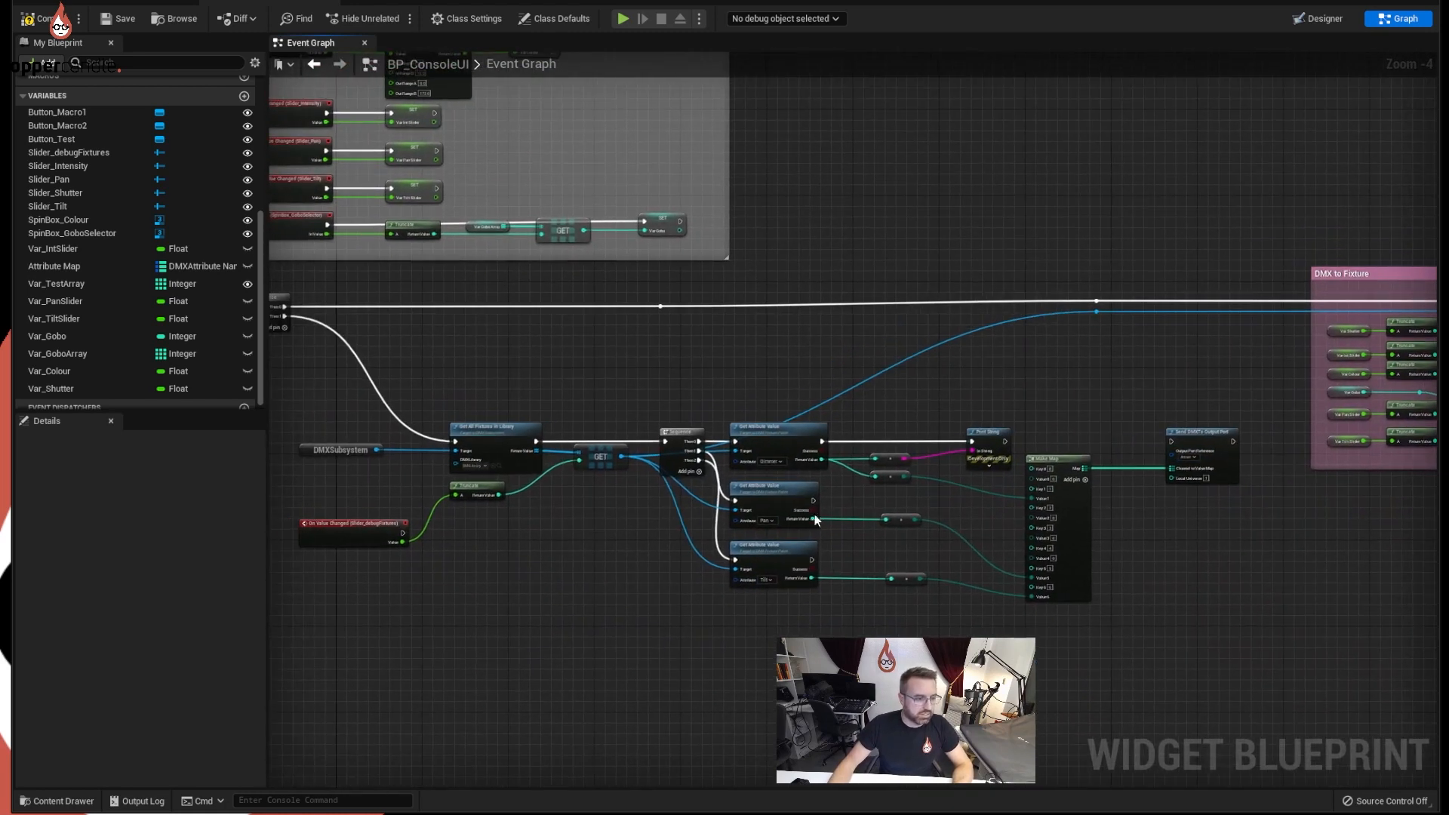
pyautogui.moveTo(699, 434)
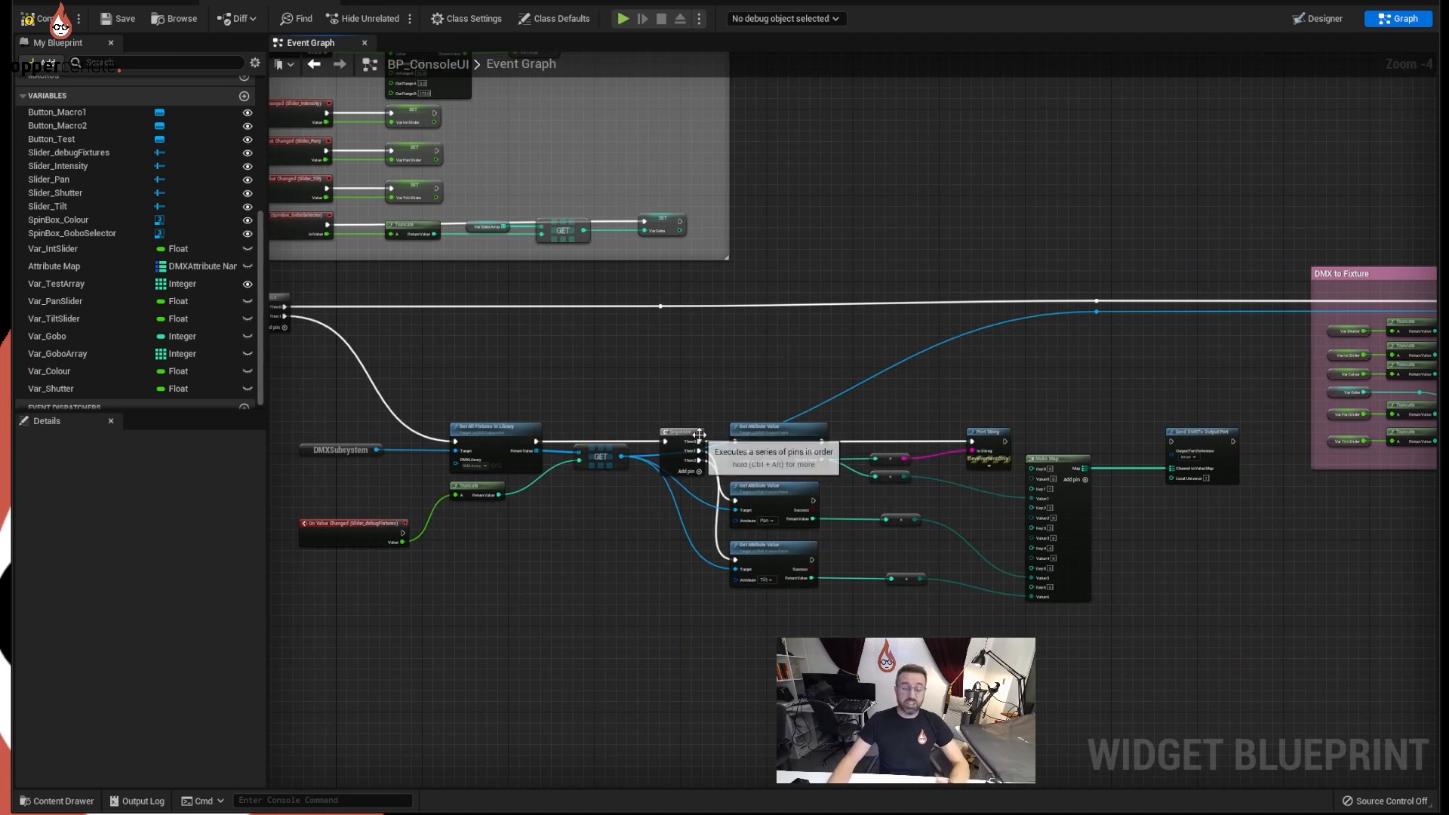
pyautogui.moveTo(632, 411)
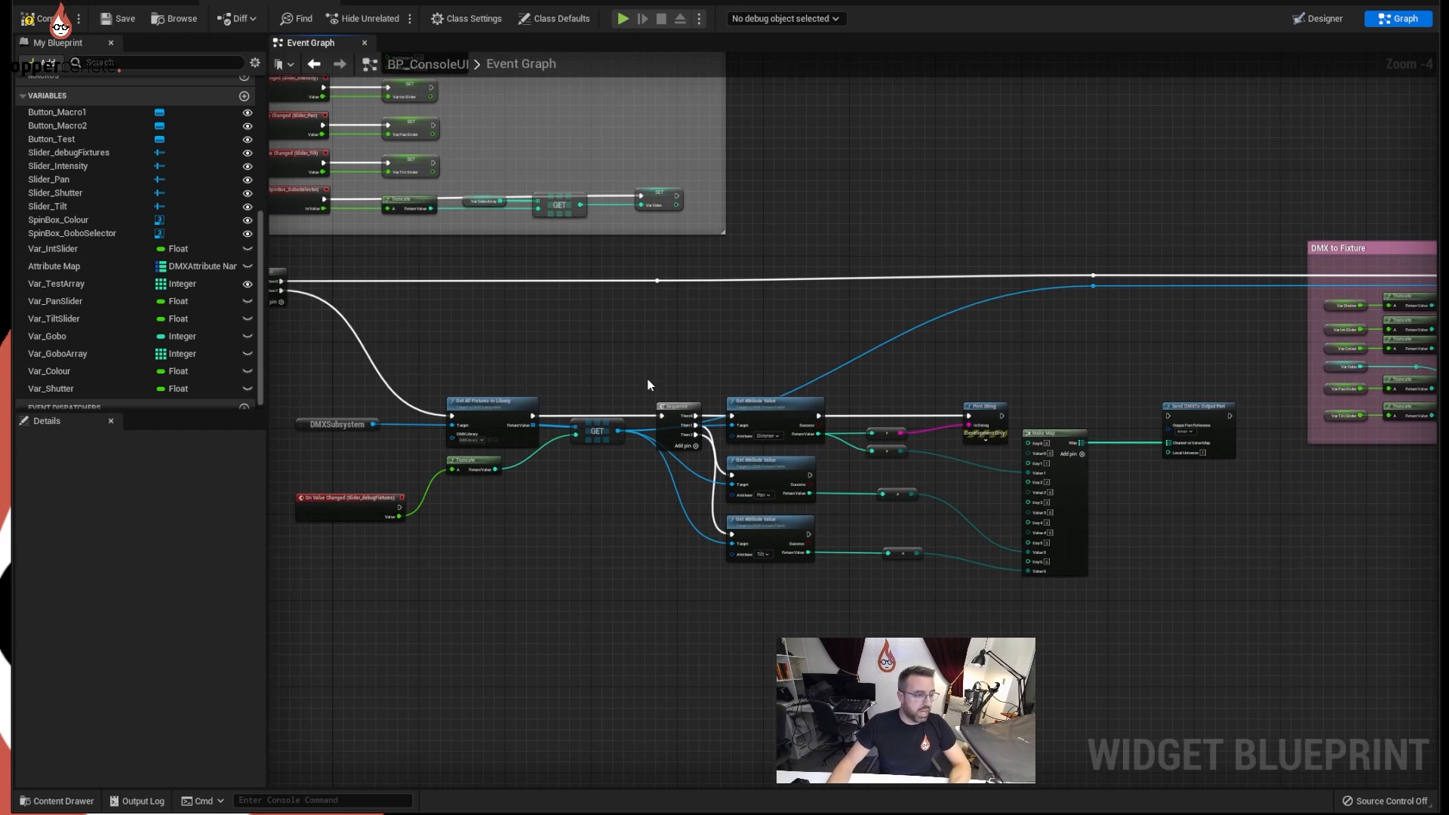
pyautogui.moveTo(1394, 280)
pyautogui.write('Debug Fixture Patch')
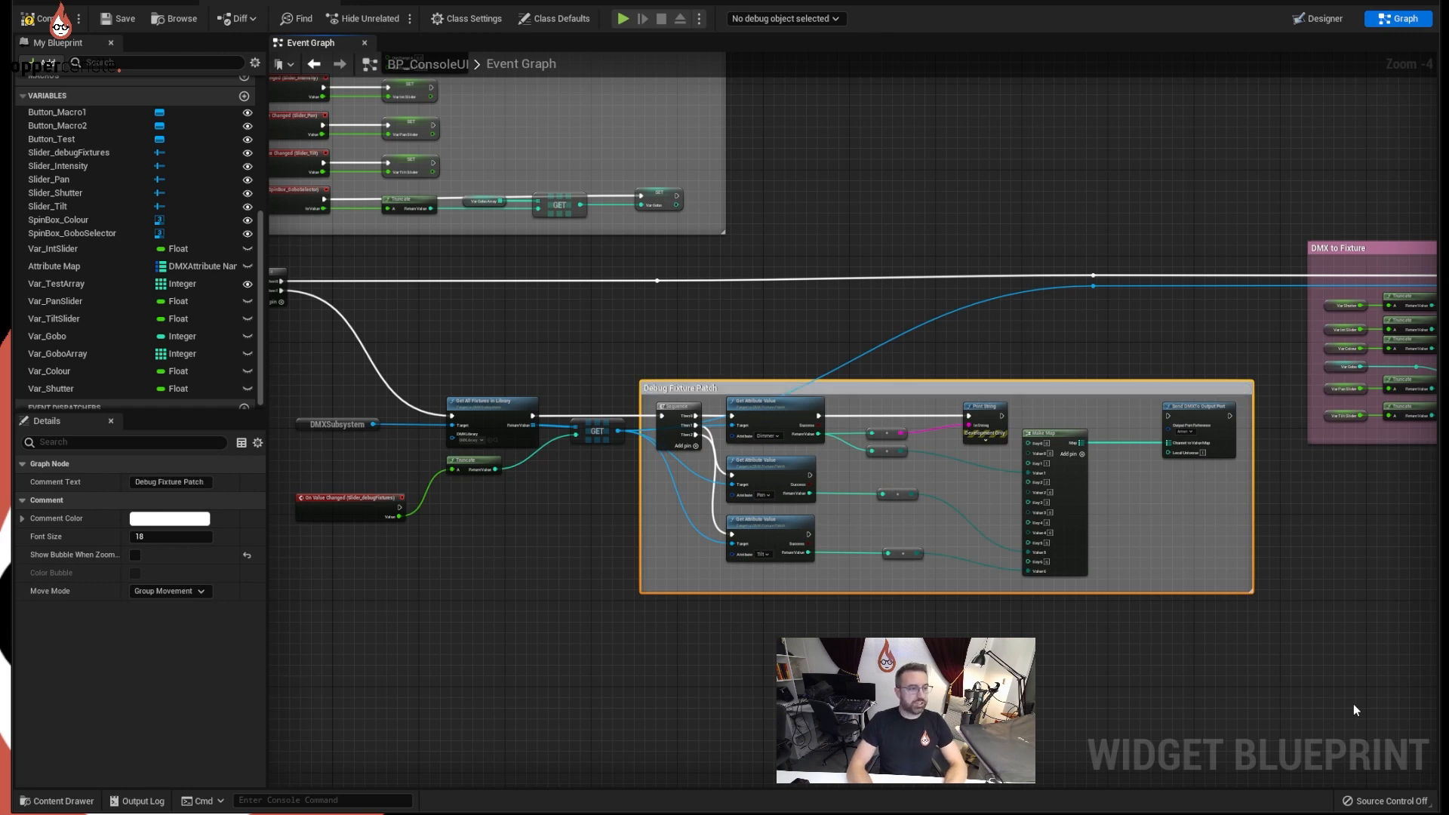
pyautogui.moveTo(1114, 634)
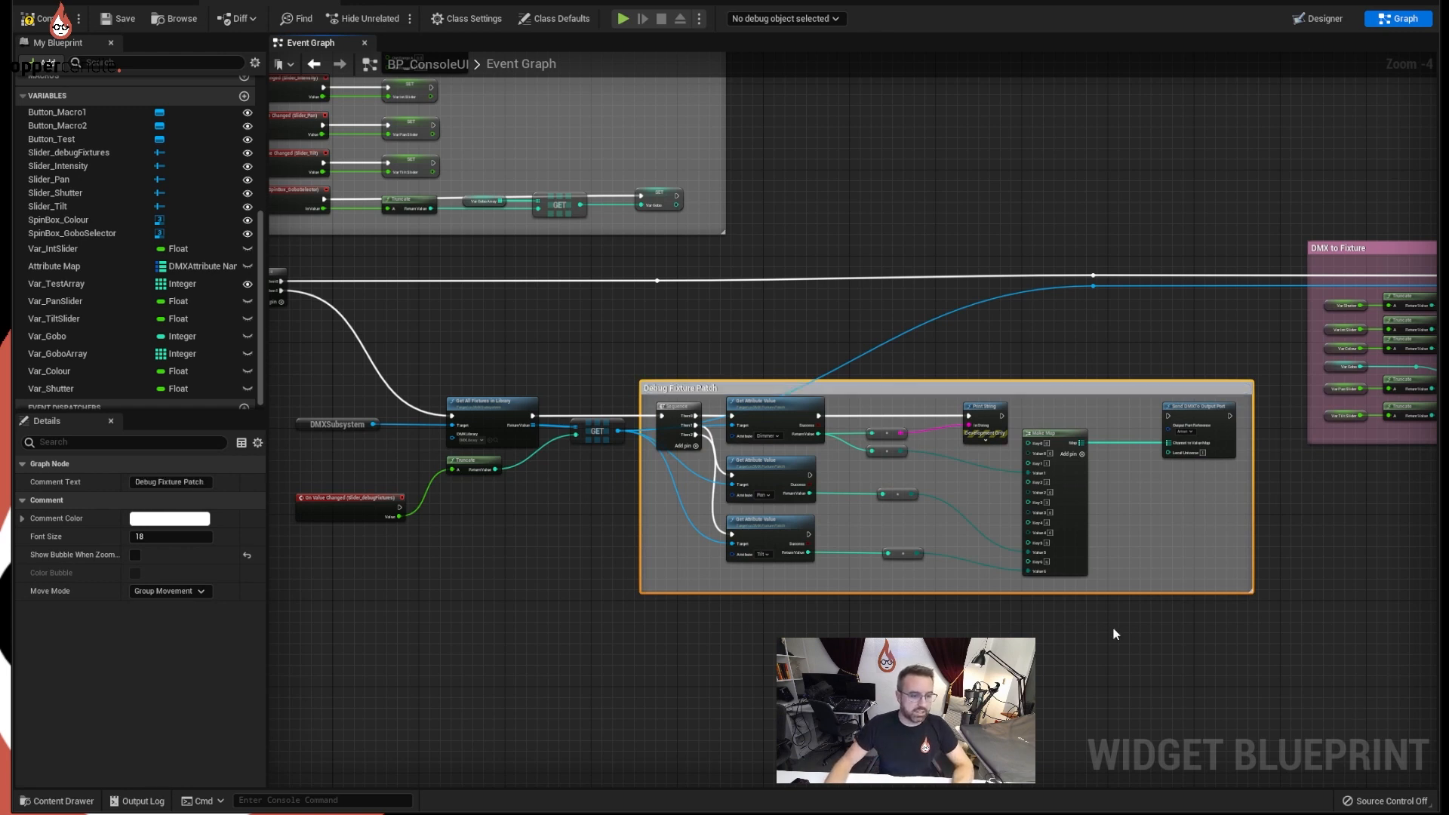
pyautogui.click(169, 518)
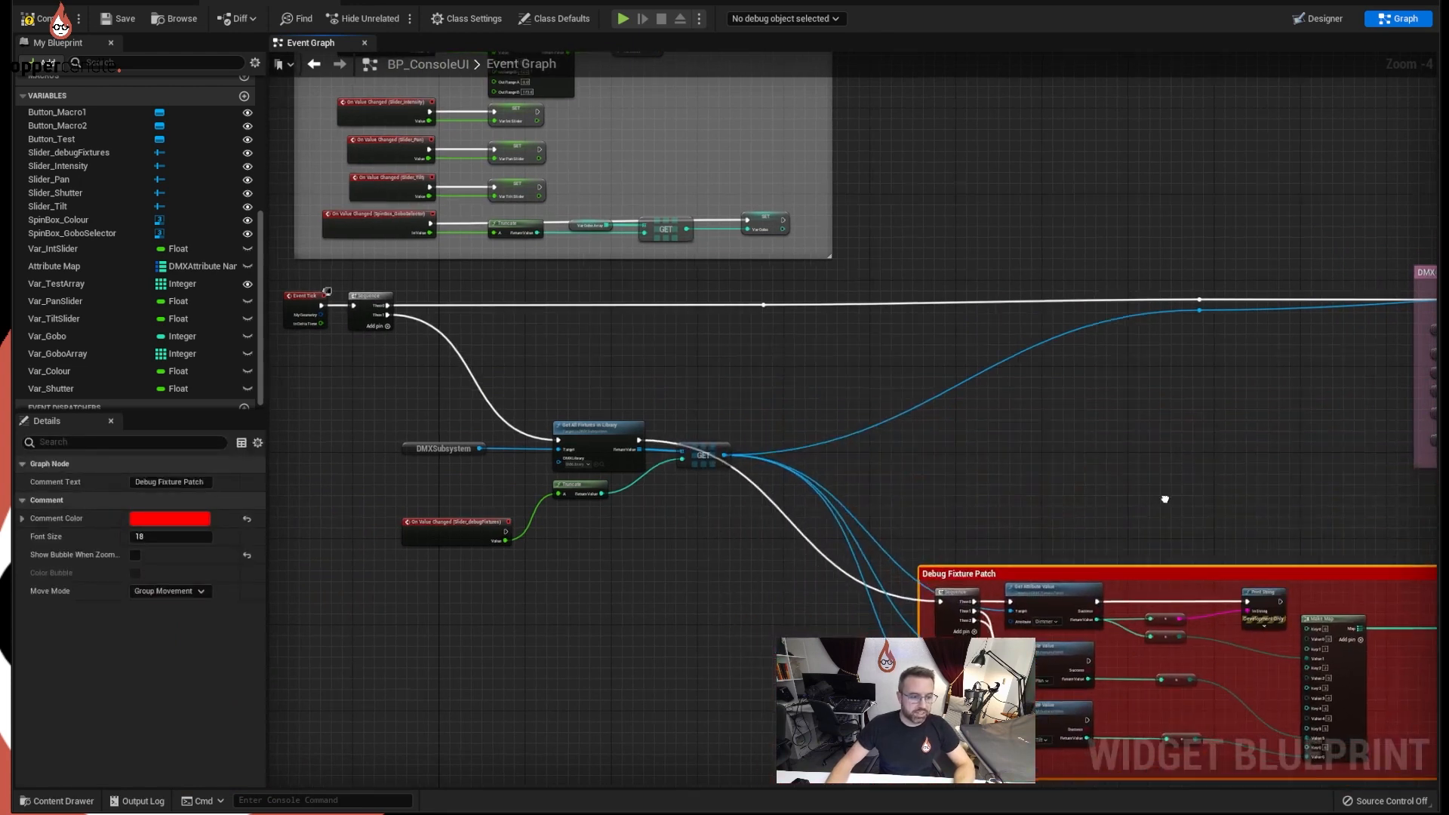
# Step: Insert a reroute node on the execution wire into Debug Fixture Patch
pyautogui.scroll(-3)
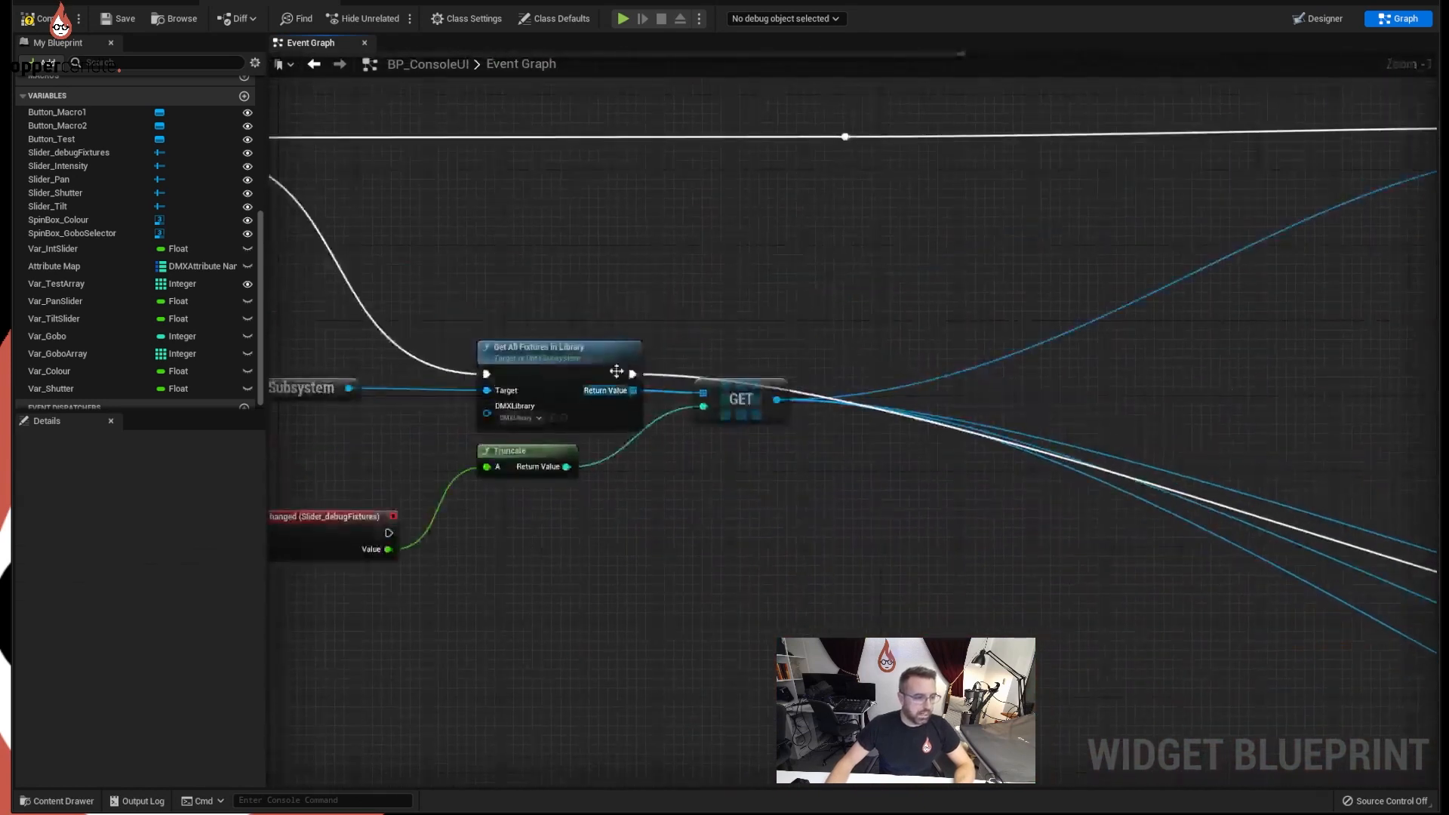
pyautogui.moveTo(1243, 510)
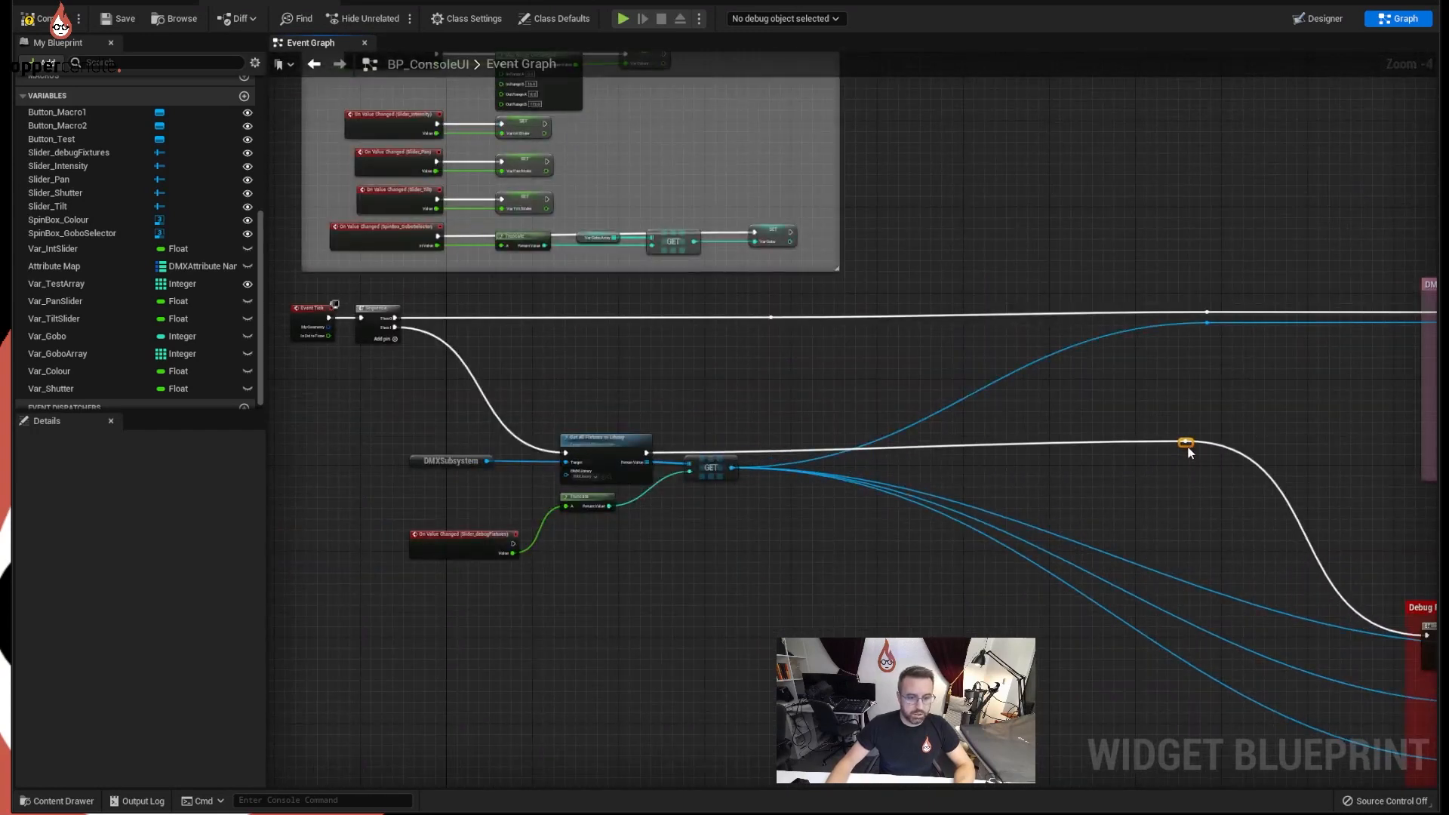
pyautogui.scroll(-3)
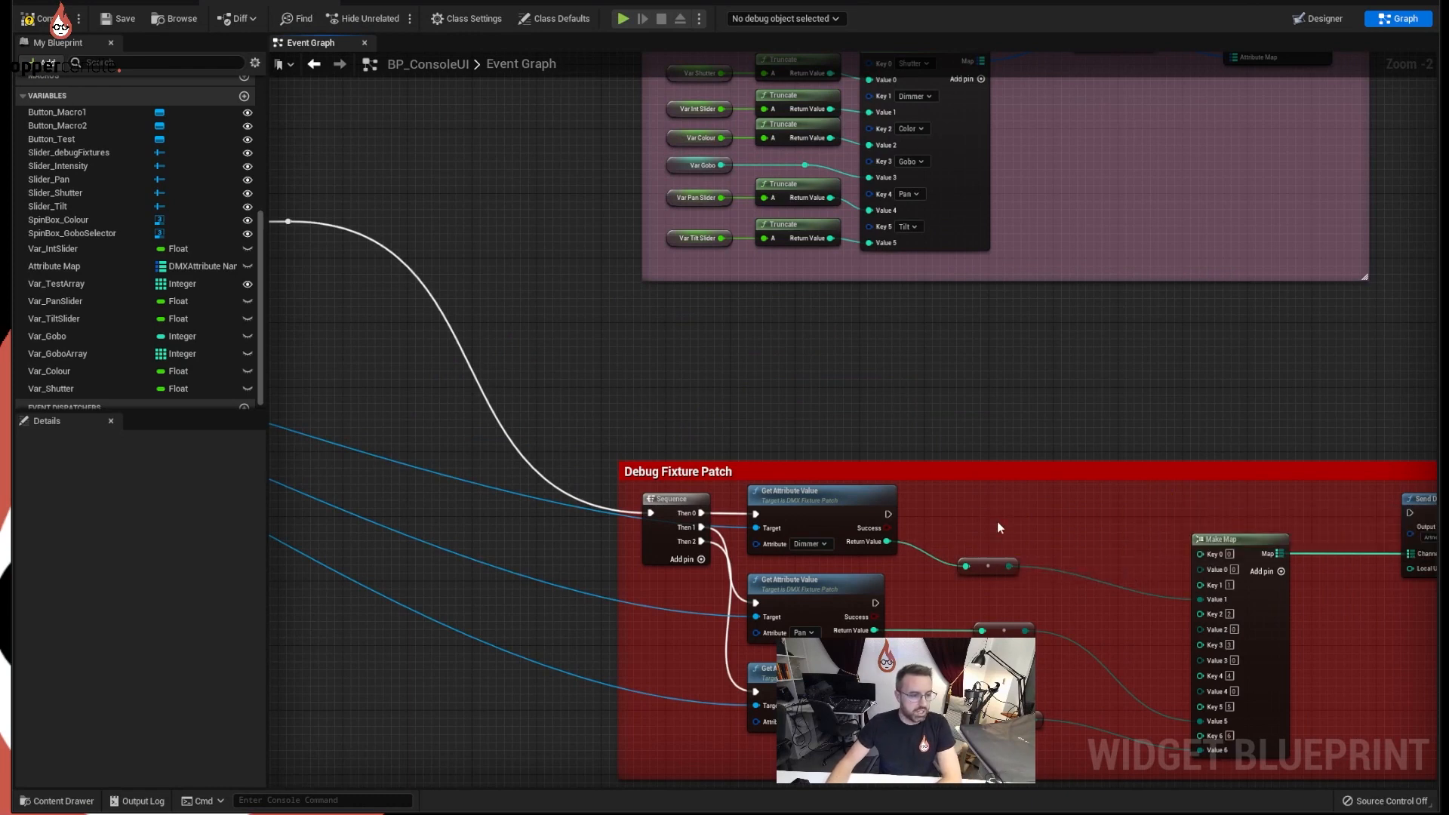
pyautogui.scroll(-3)
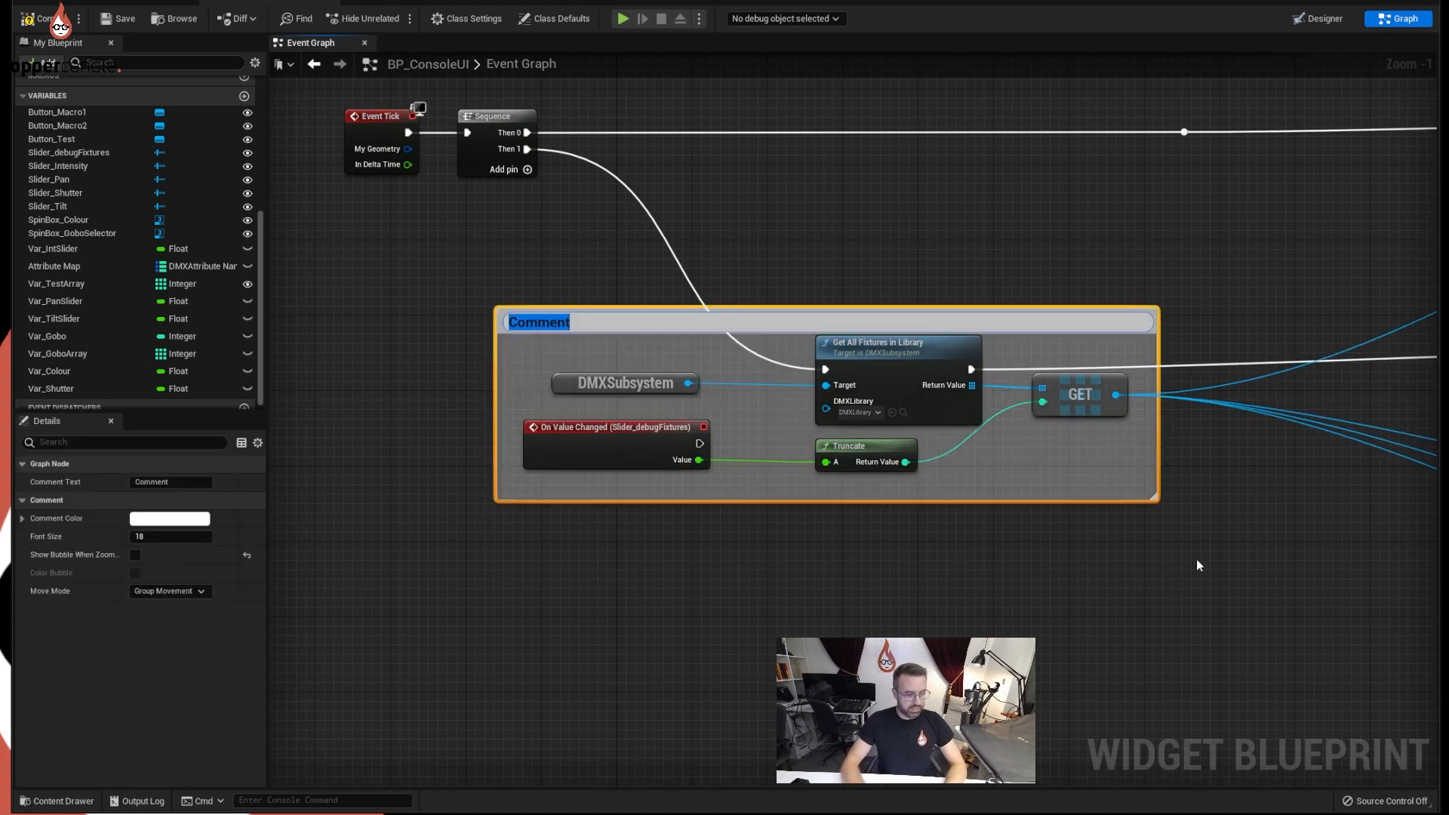
# Step: Title the comment around Get All Fixtures, Truncate and GET 'DMX Fixture System'
pyautogui.write('DMX Fixture System')
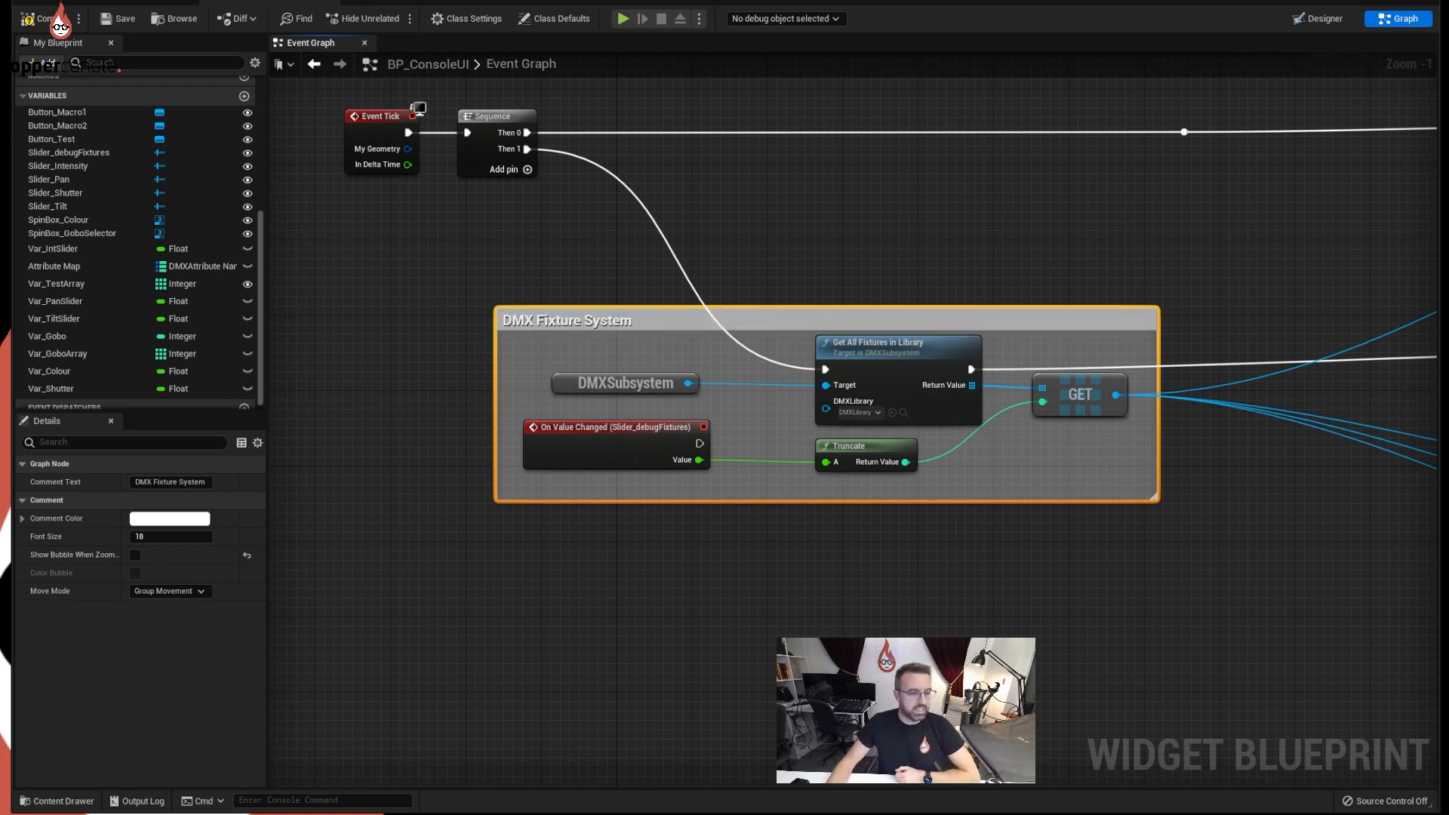
pyautogui.scroll(-3)
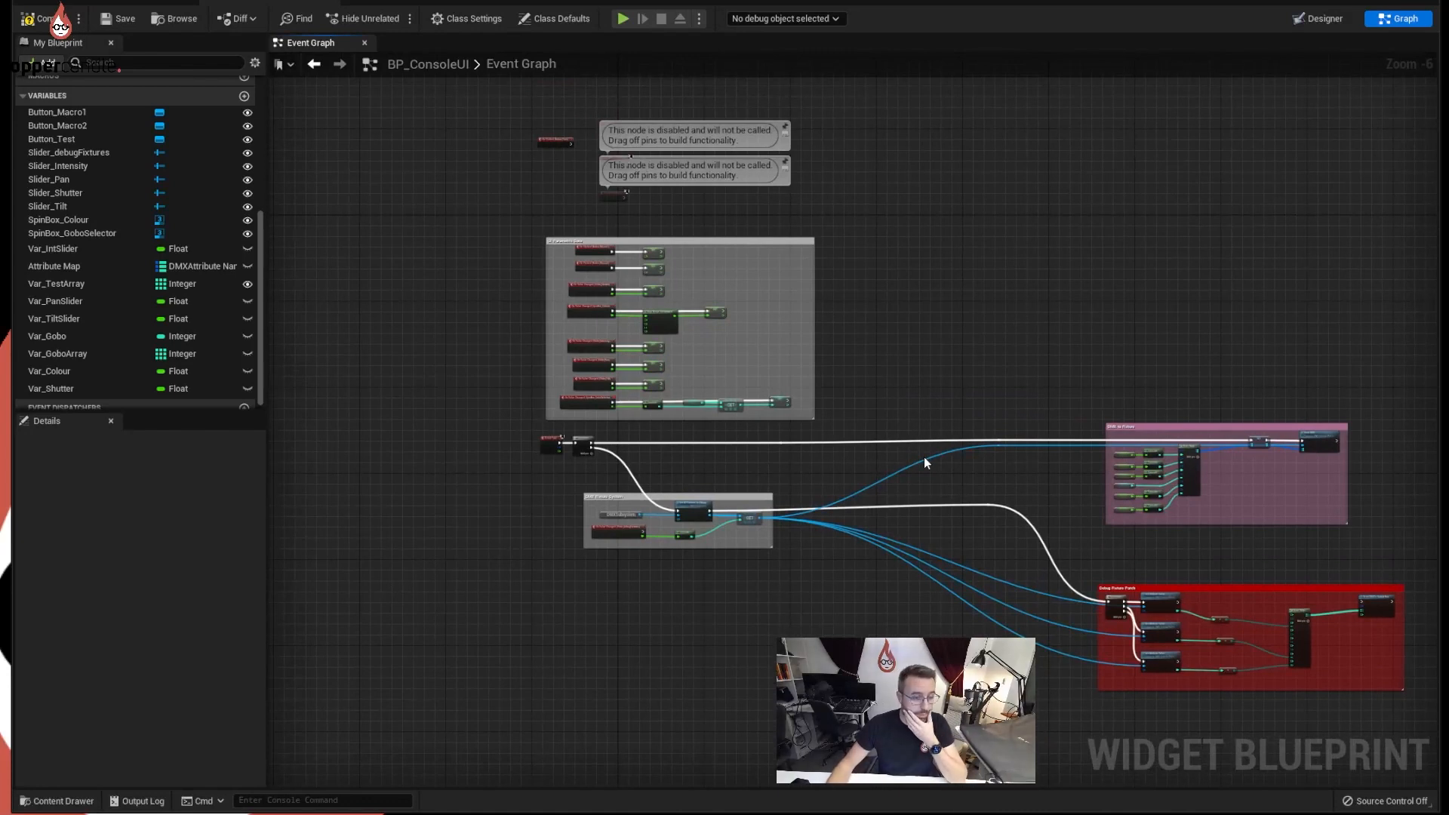
pyautogui.moveTo(1015, 392)
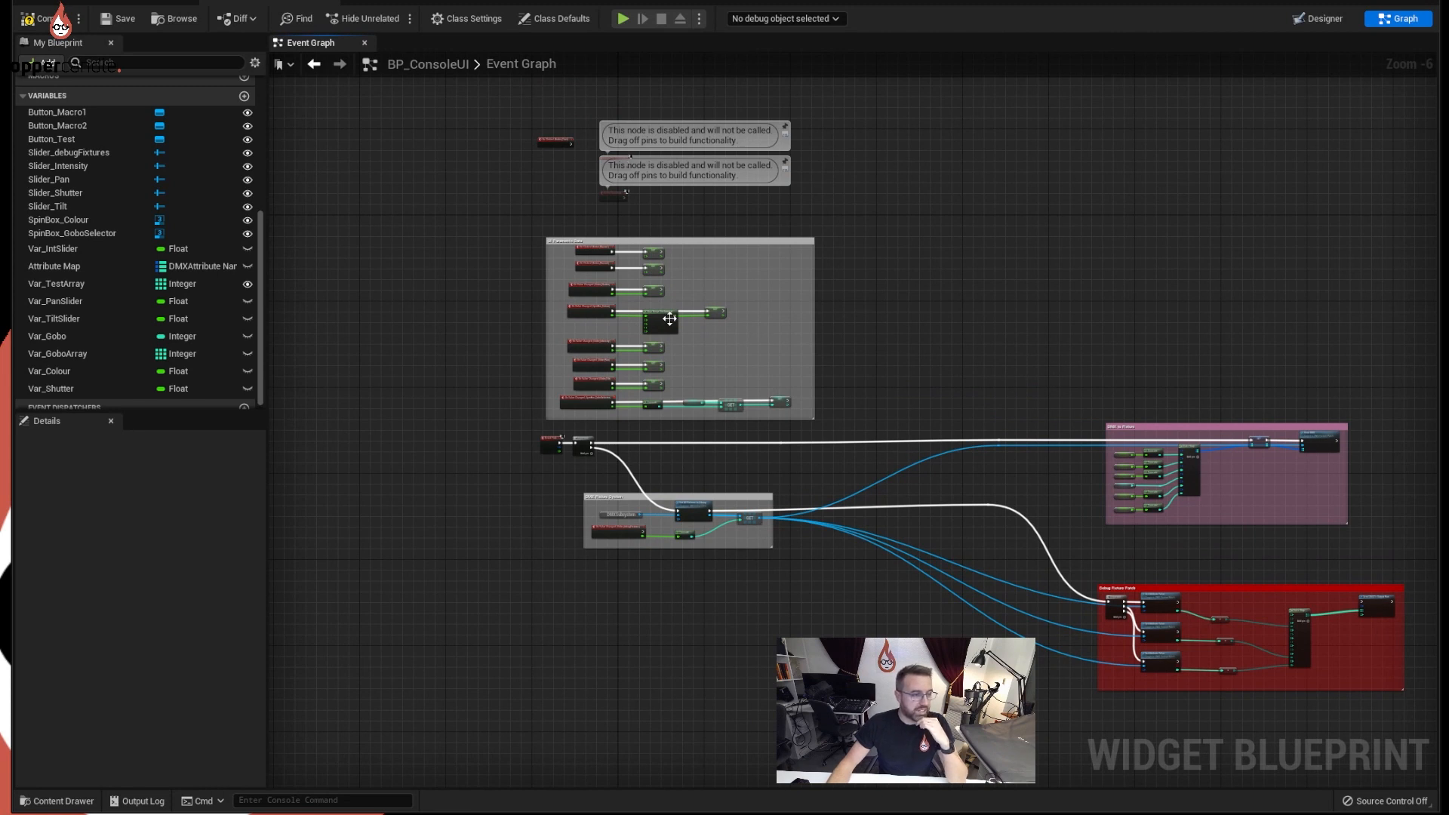
pyautogui.moveTo(1170, 475)
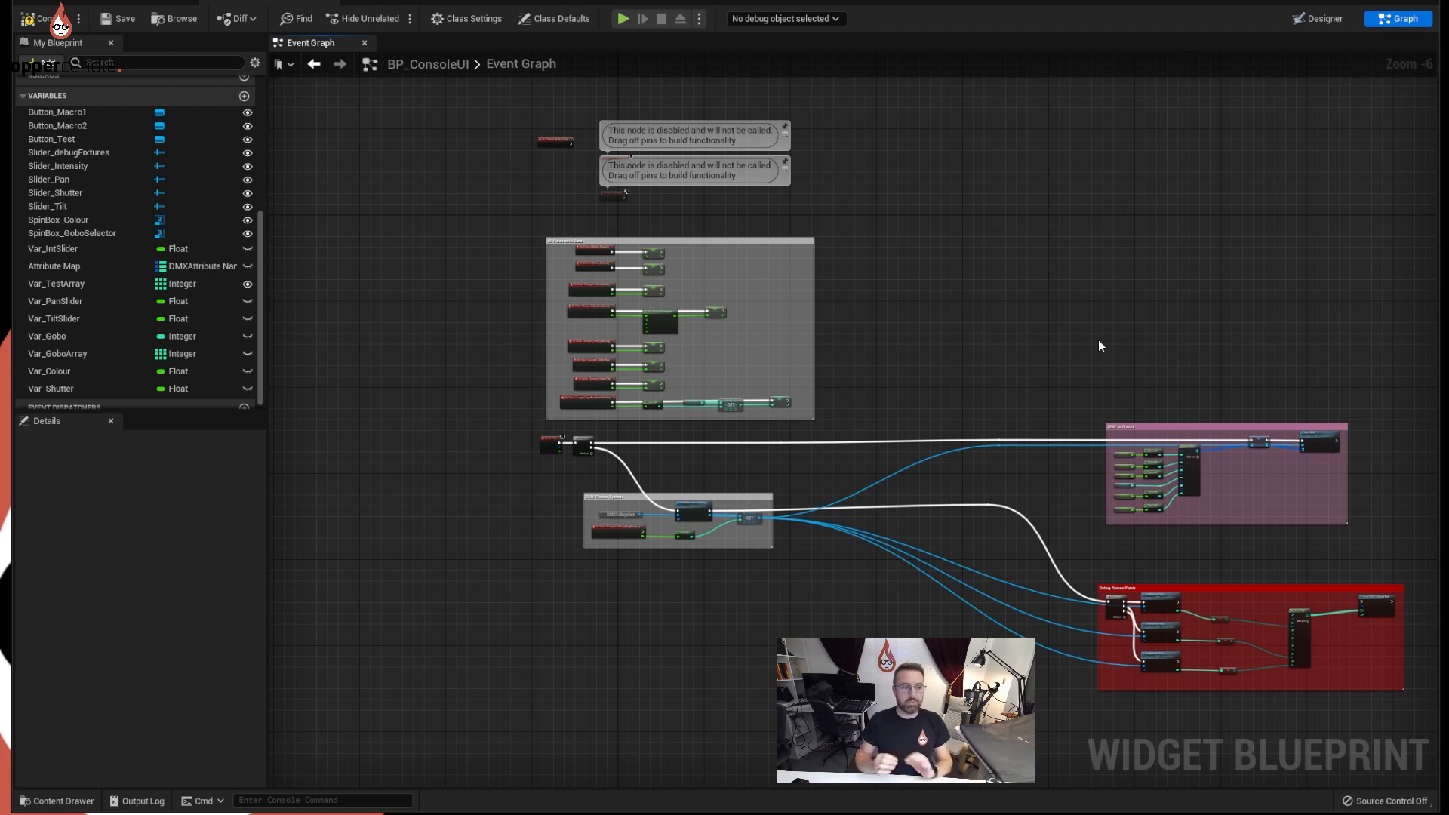
pyautogui.moveTo(911, 397)
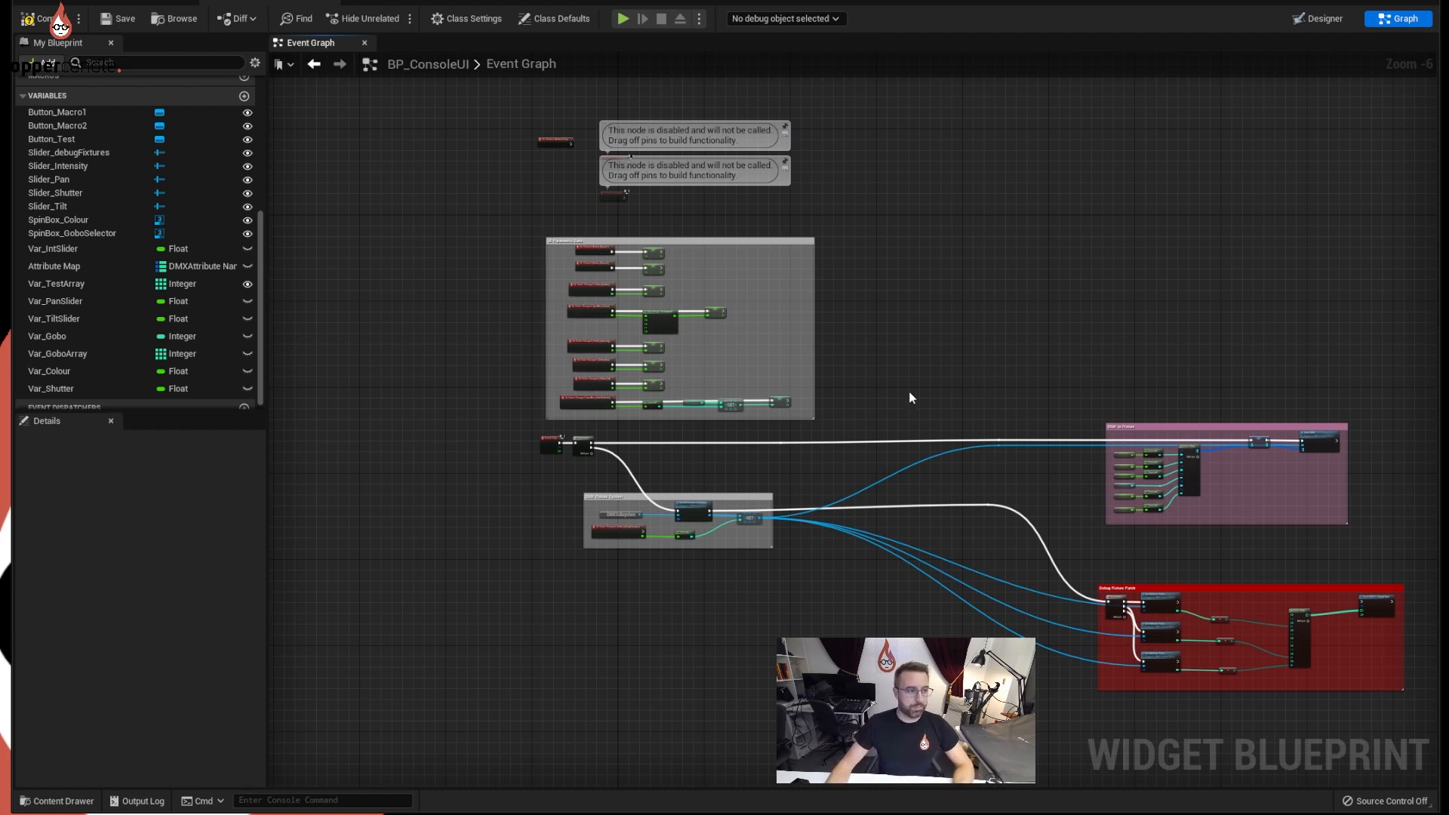
pyautogui.moveTo(915, 388)
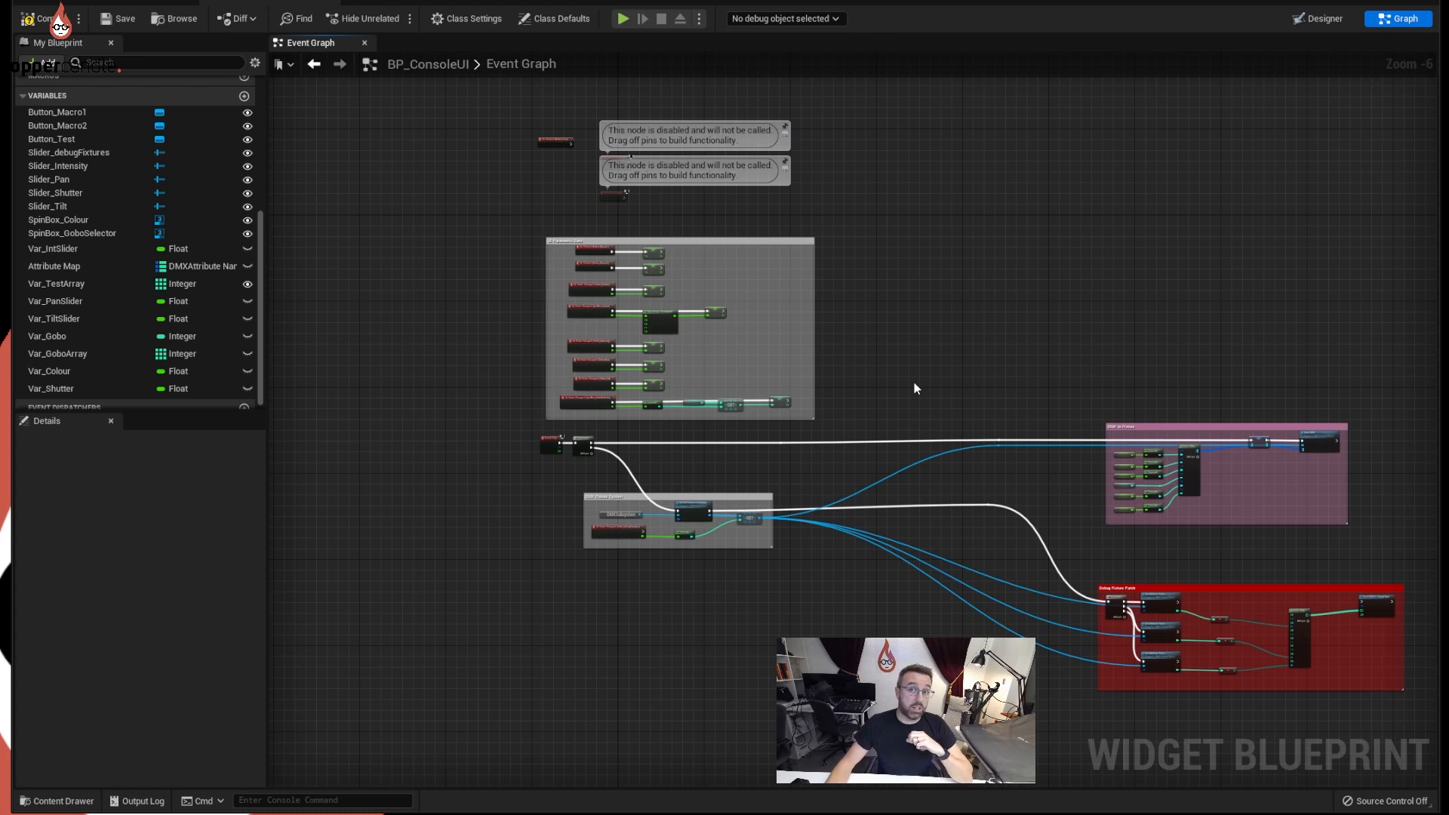
pyautogui.moveTo(956, 326)
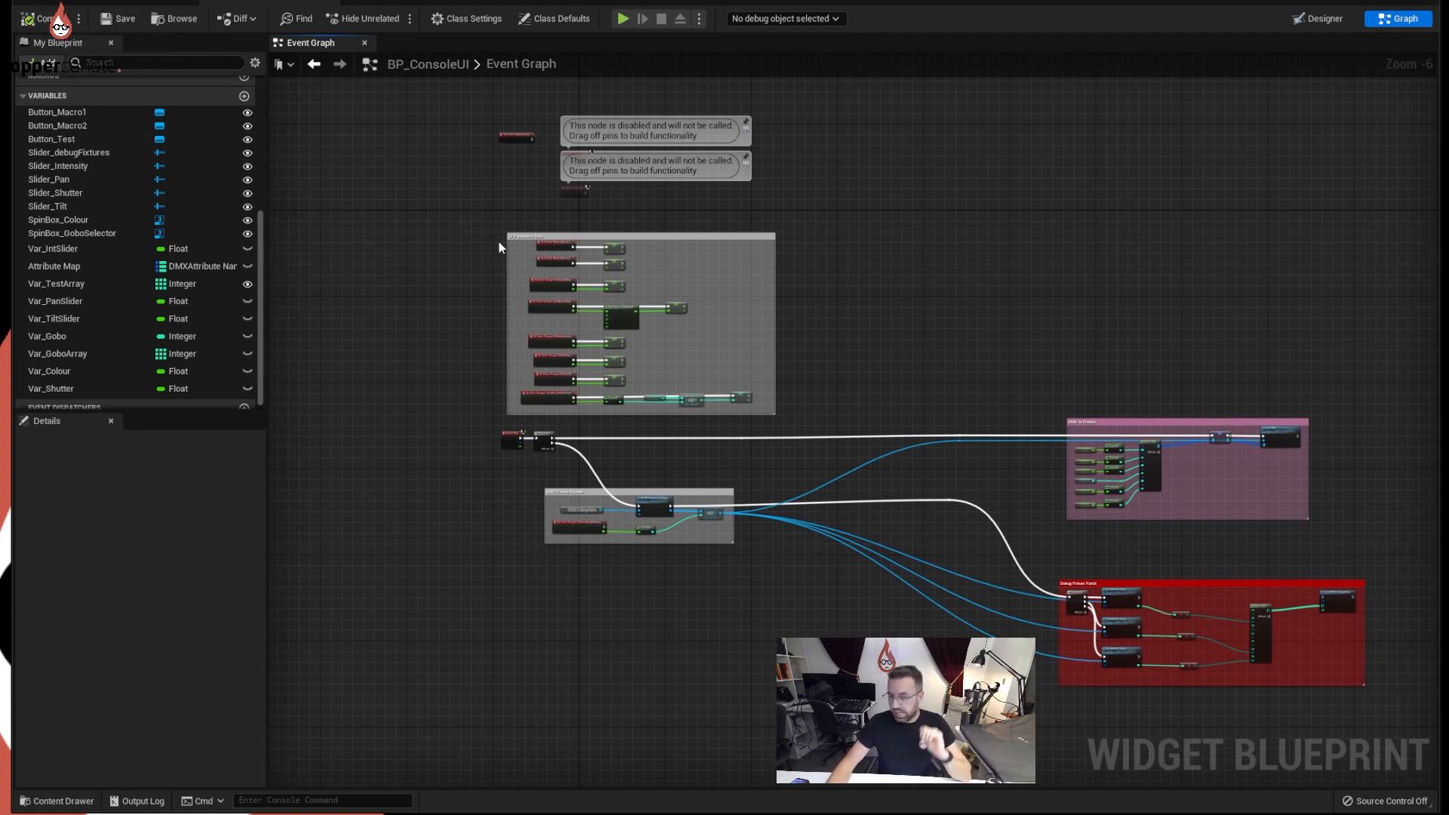
pyautogui.moveTo(927, 179)
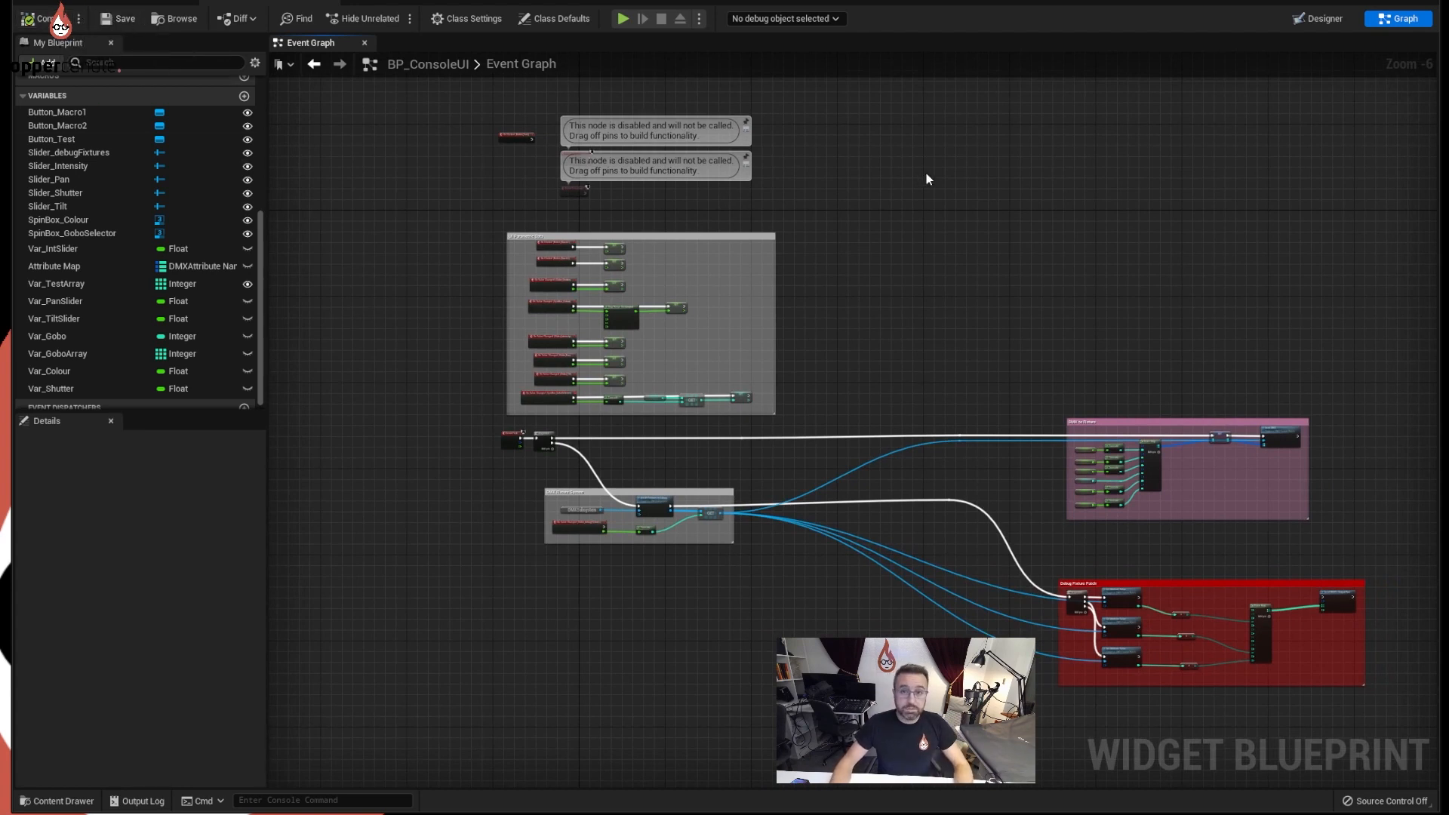